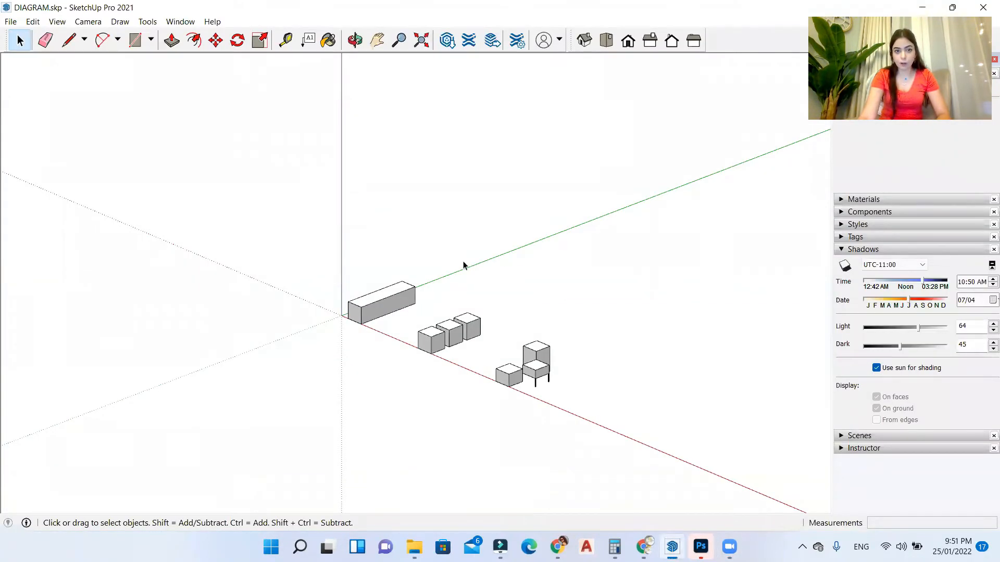
Step: Switch the camera to Parallel Projection for an isometric view of the blocks
{"action": "left_click", "coordinate": [87, 21]}
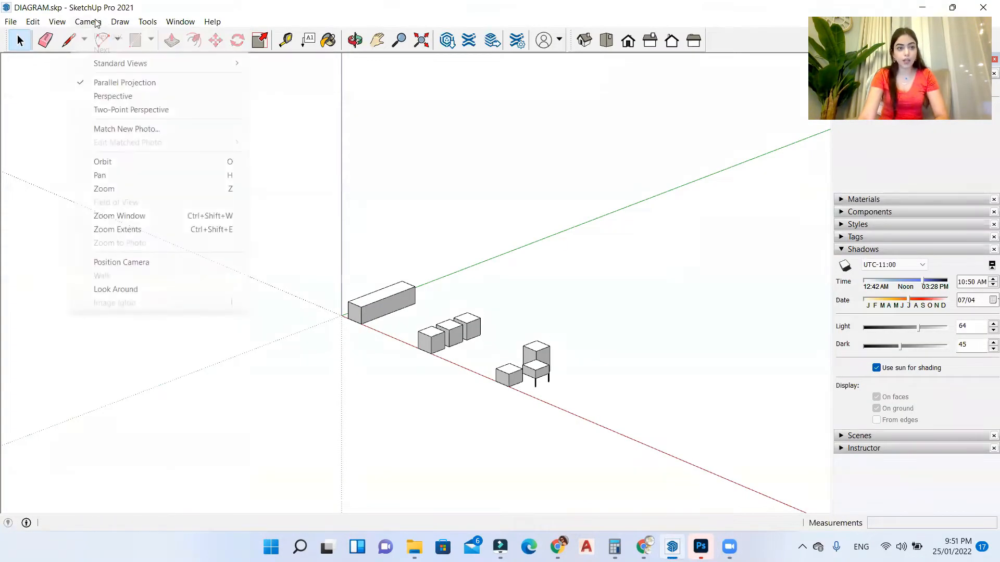
{"action": "mouse_move", "coordinate": [124, 83]}
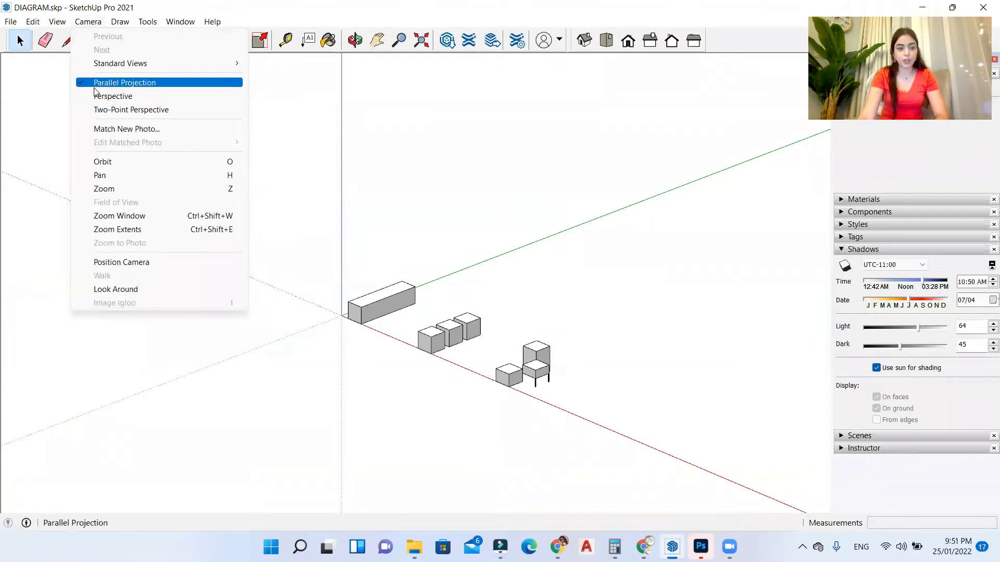
{"action": "left_click", "coordinate": [124, 82]}
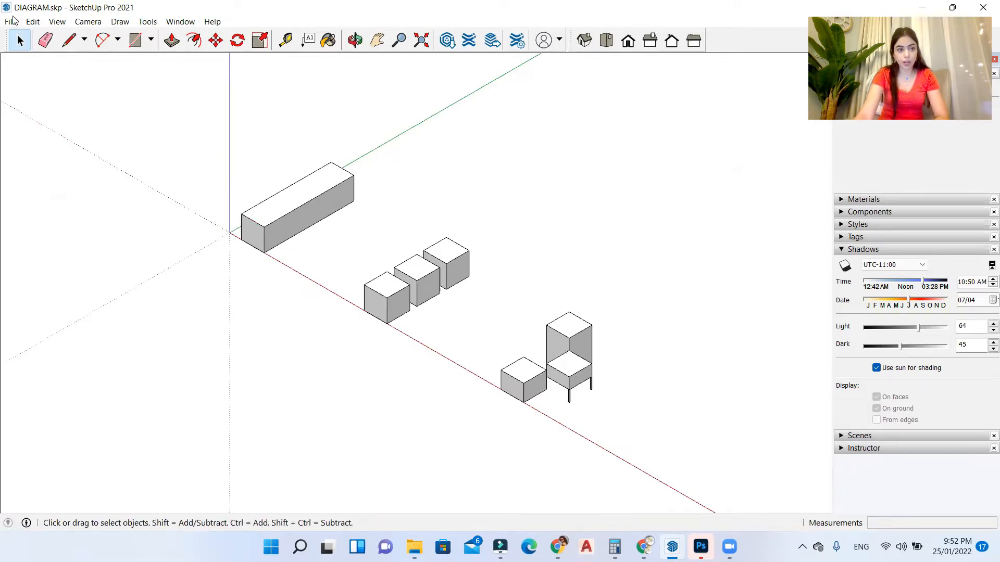
Step: Look at the File > Export options without exporting anything
{"action": "left_click", "coordinate": [10, 21]}
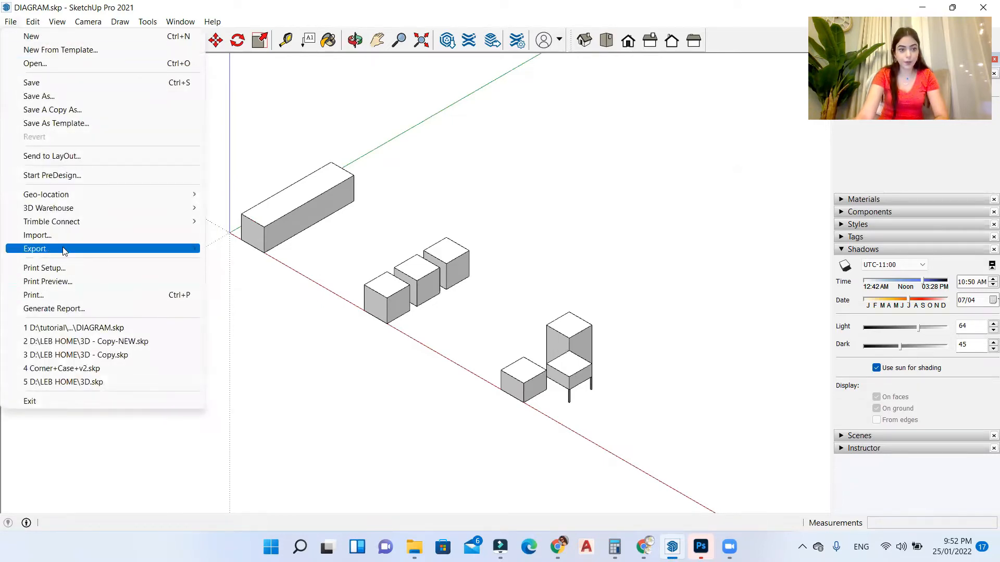
{"action": "left_click", "coordinate": [265, 268]}
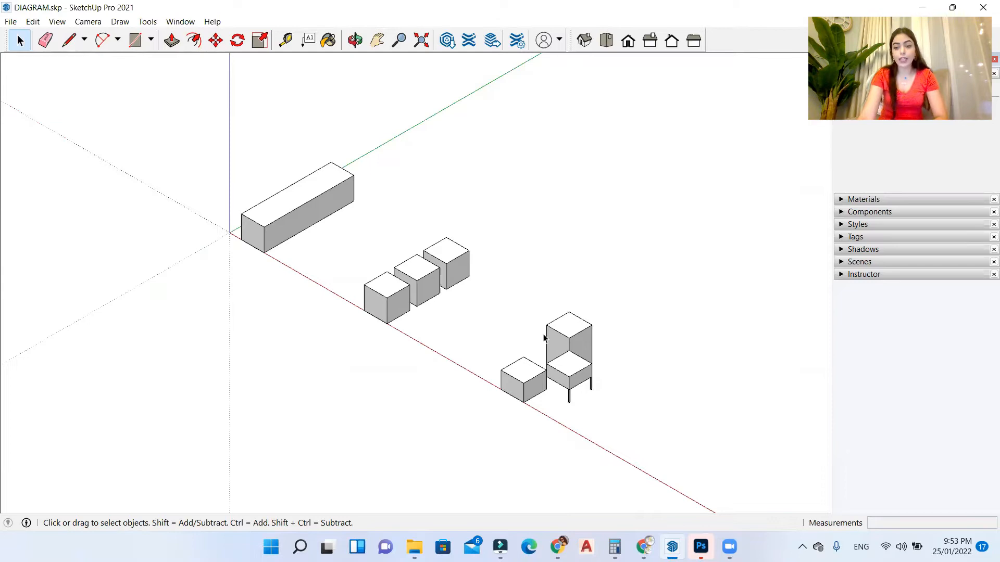
{"action": "mouse_move", "coordinate": [312, 374]}
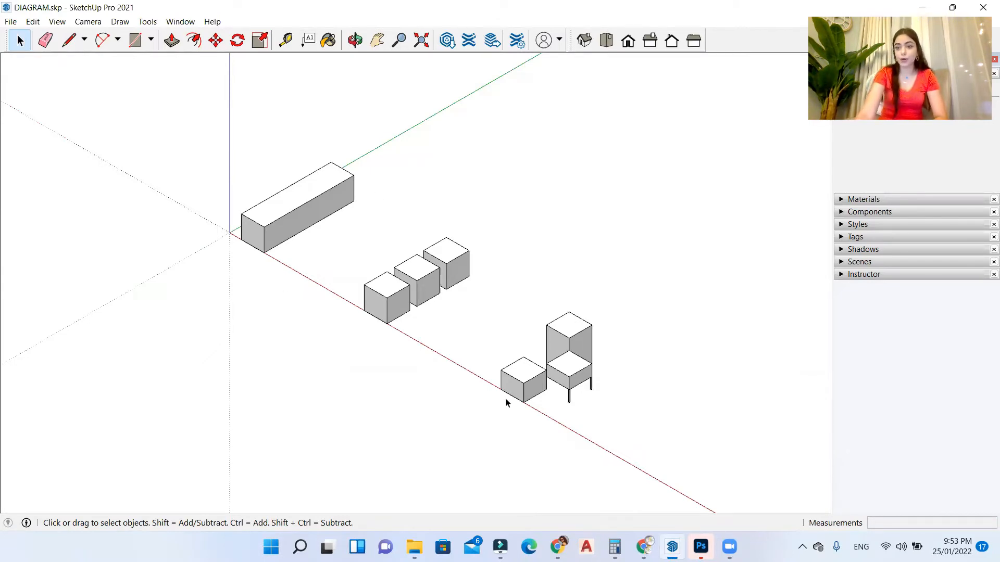
{"action": "mouse_move", "coordinate": [857, 247]}
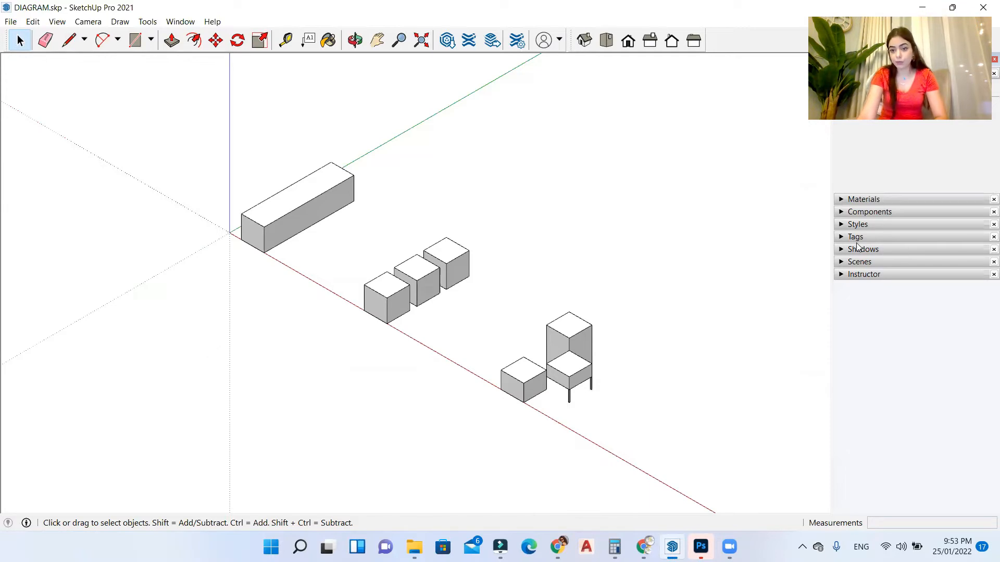
Step: Enable ground and face shadows (light 78, dark 53) and turn off Edges in the style
{"action": "left_click", "coordinate": [864, 249]}
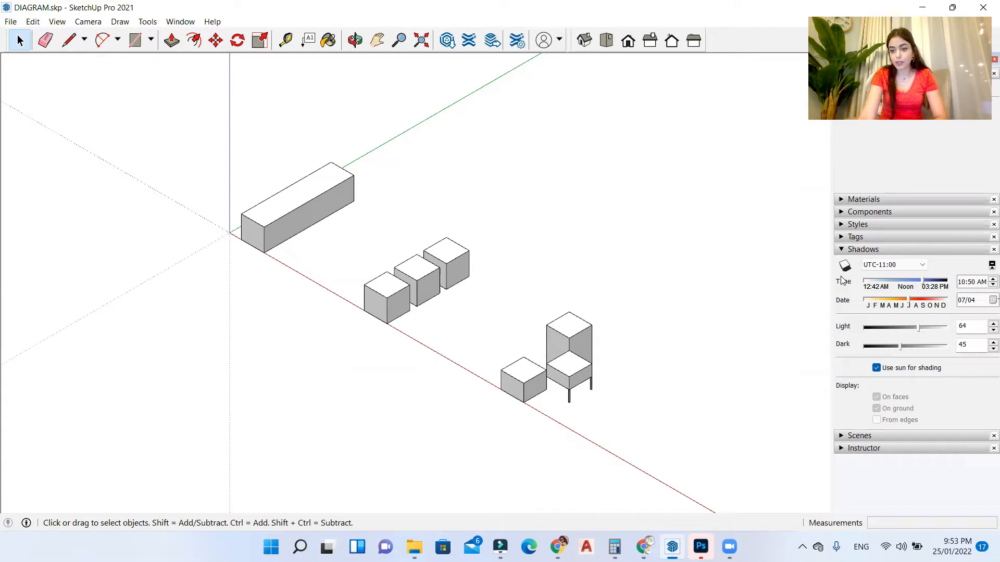
{"action": "mouse_move", "coordinate": [844, 266]}
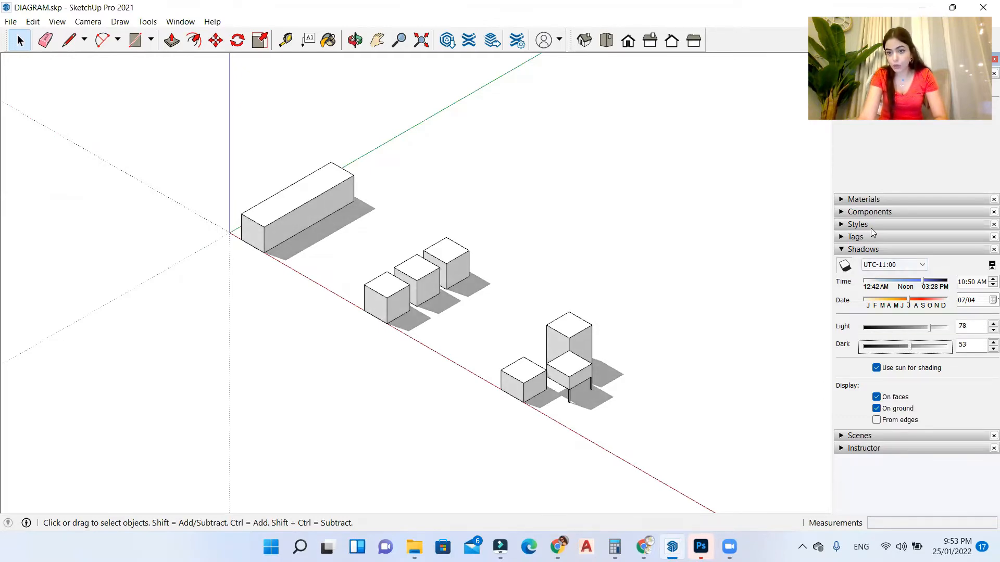
{"action": "left_click", "coordinate": [857, 224]}
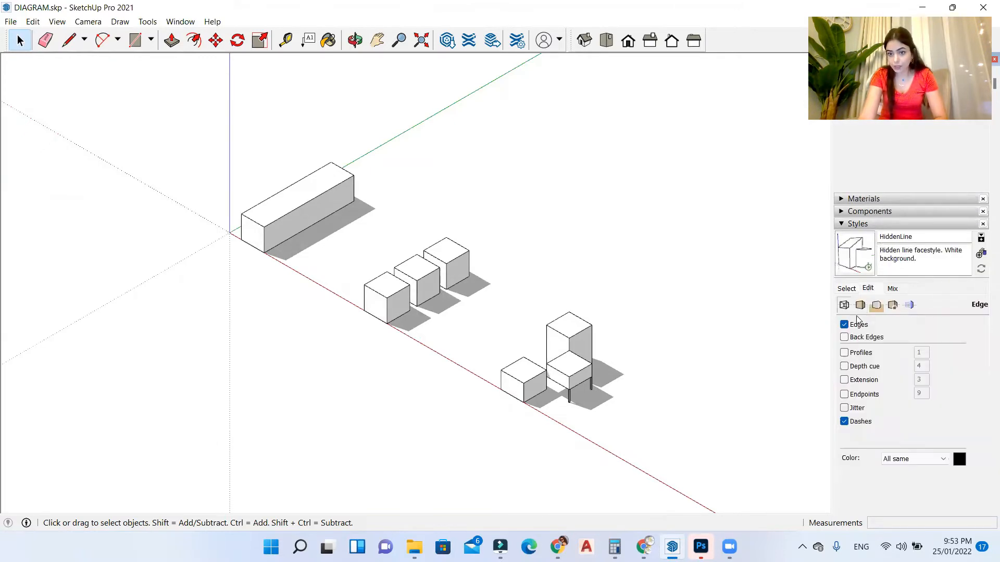
{"action": "left_click", "coordinate": [845, 325]}
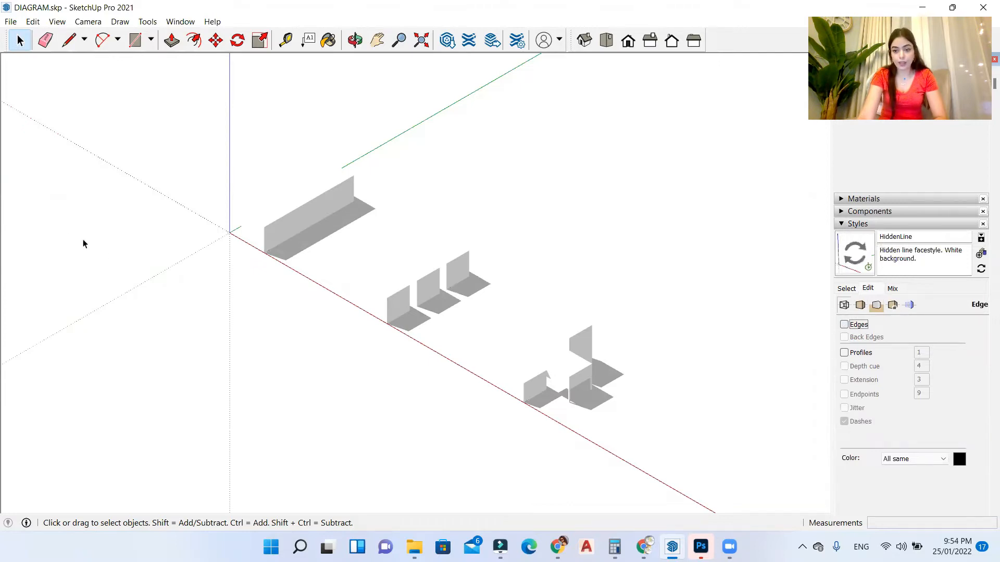
Step: Export the view as a 2D Graphic in PNG format, DIAGRAM.png in the tut 9 folder
{"action": "left_click", "coordinate": [11, 21]}
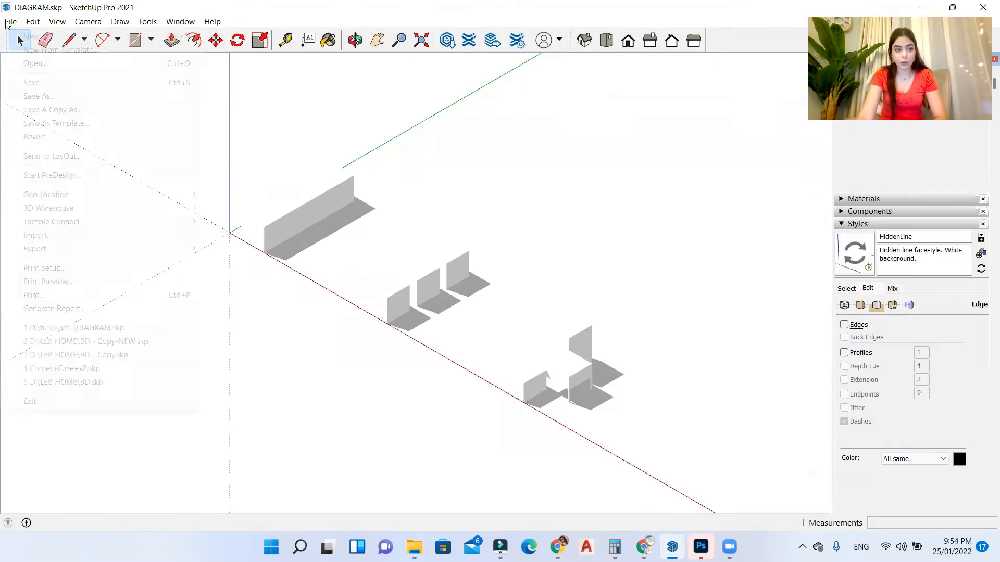
{"action": "left_click", "coordinate": [35, 249]}
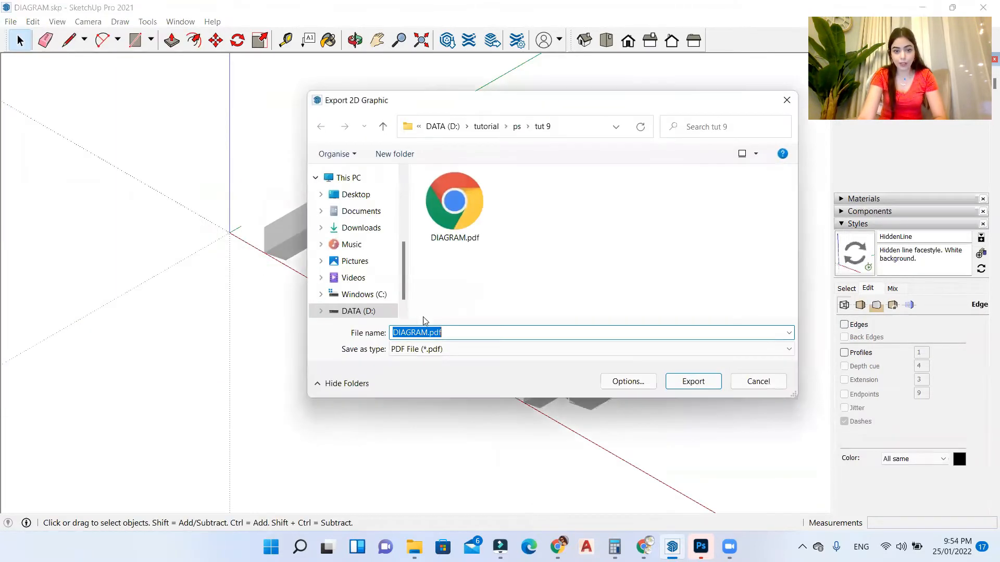
{"action": "left_click", "coordinate": [788, 349]}
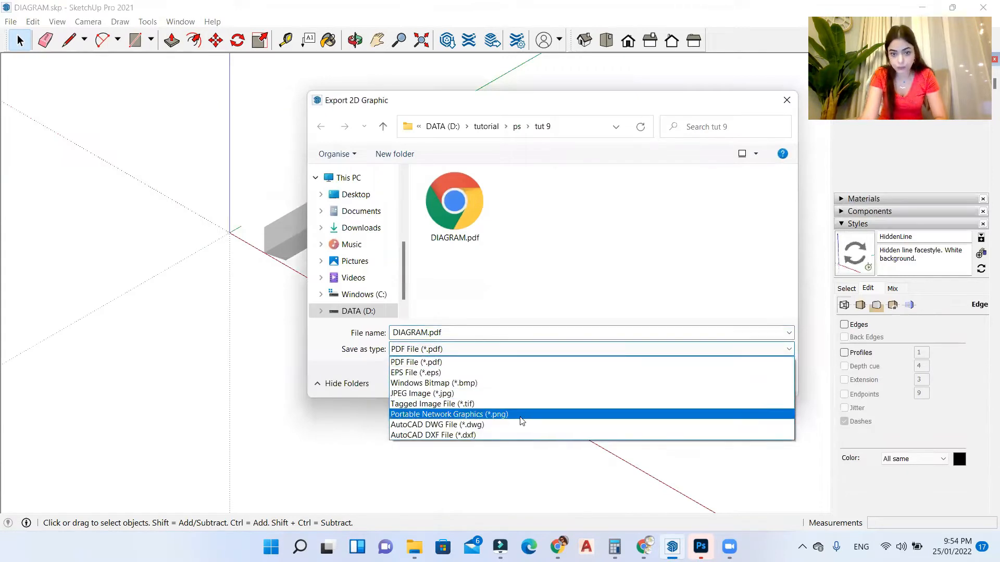
{"action": "left_click", "coordinate": [449, 413]}
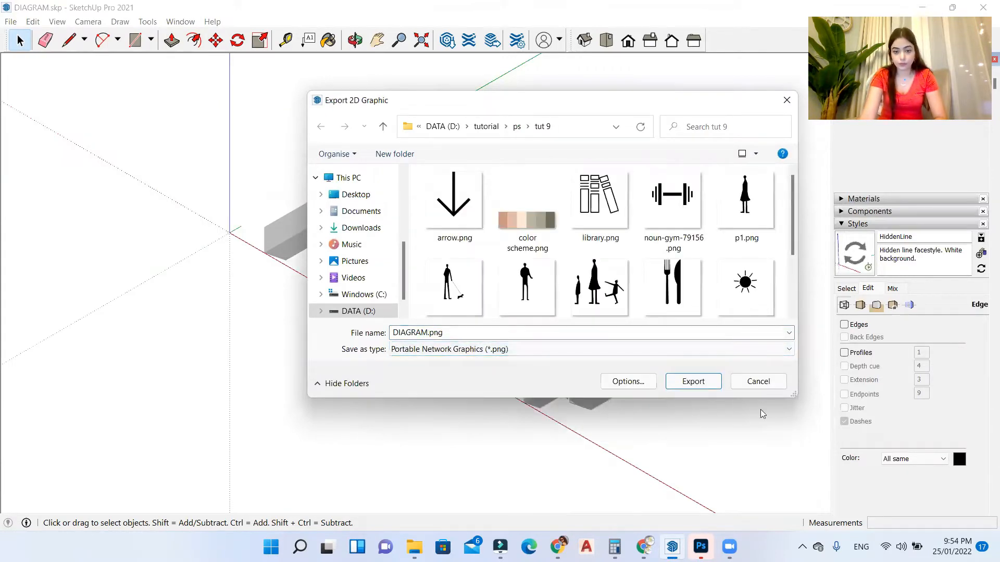
{"action": "left_click", "coordinate": [693, 382]}
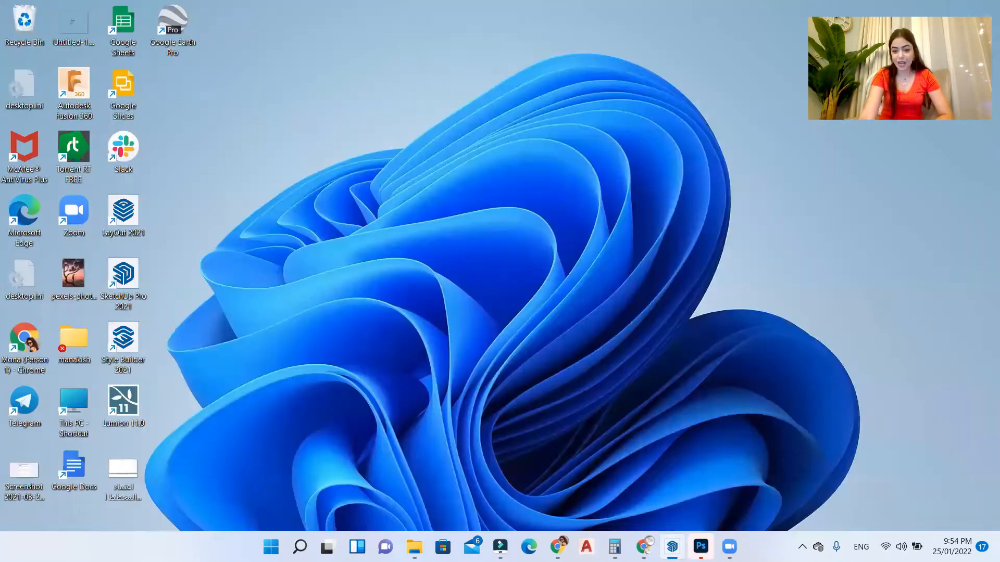
Step: Create a new landscape A3 print document at 150 ppi in Photoshop
{"action": "left_click", "coordinate": [700, 546]}
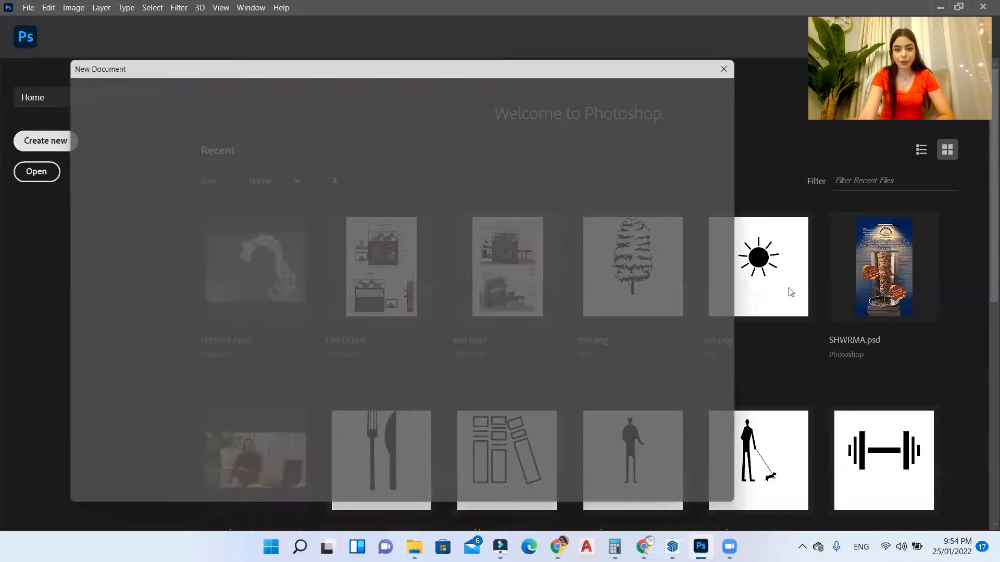
{"action": "left_click", "coordinate": [45, 140]}
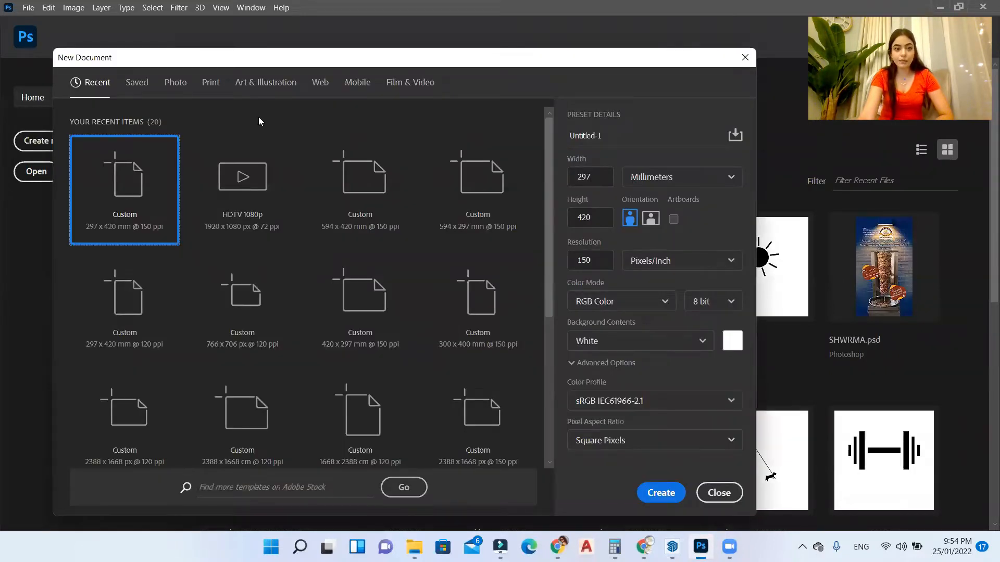
{"action": "left_click", "coordinate": [210, 81]}
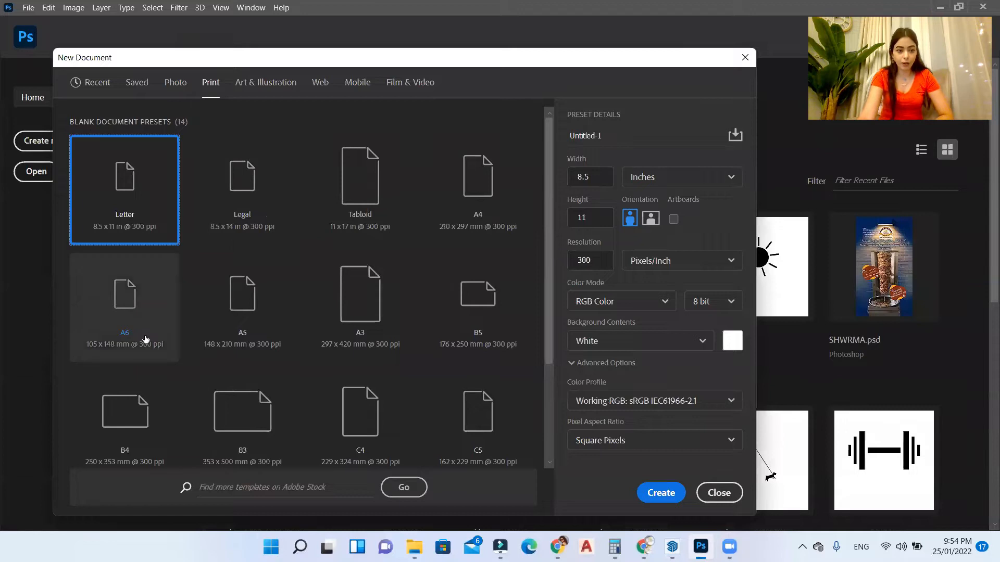
{"action": "left_click", "coordinate": [359, 294]}
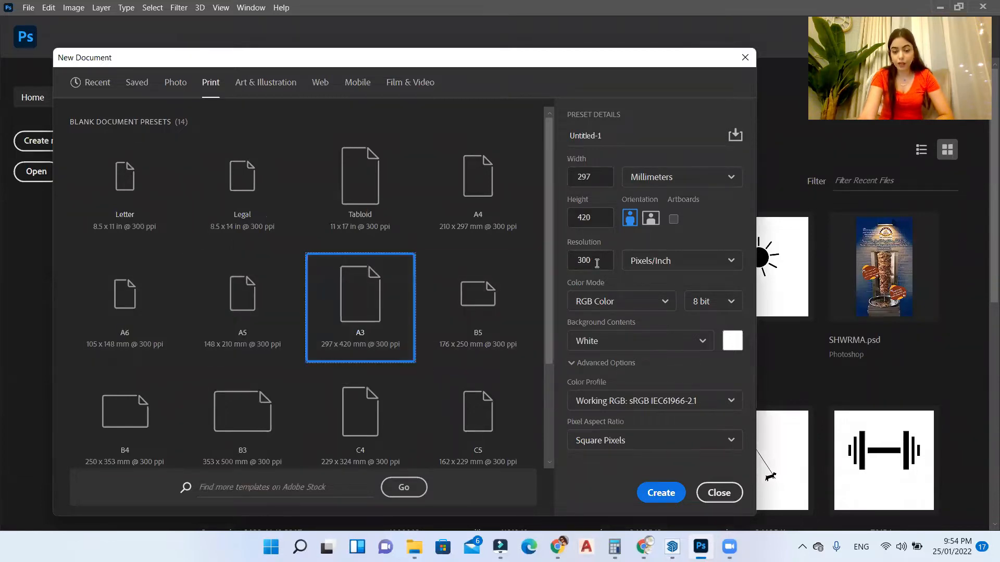
{"action": "type", "text": "150"}
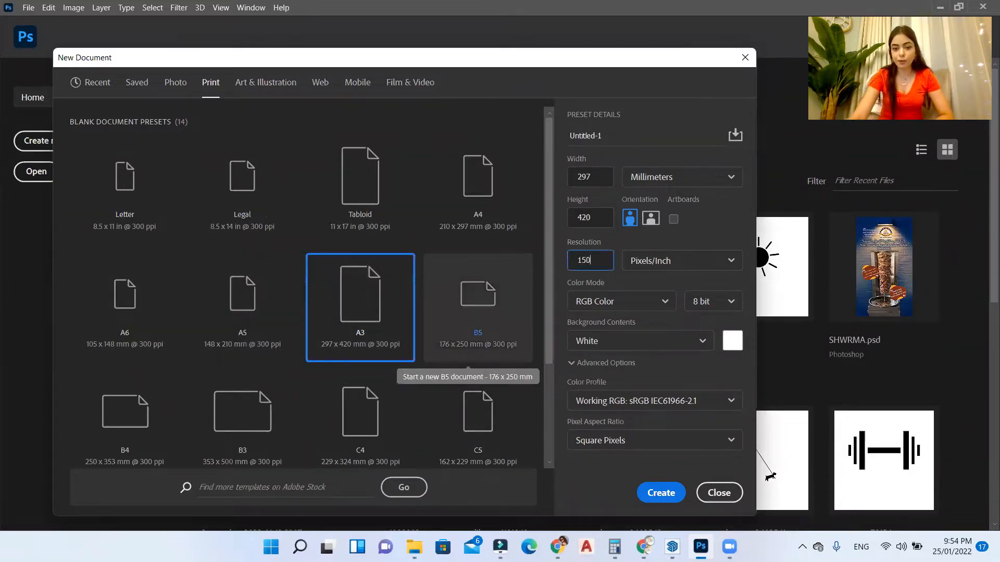
{"action": "left_click", "coordinate": [650, 218]}
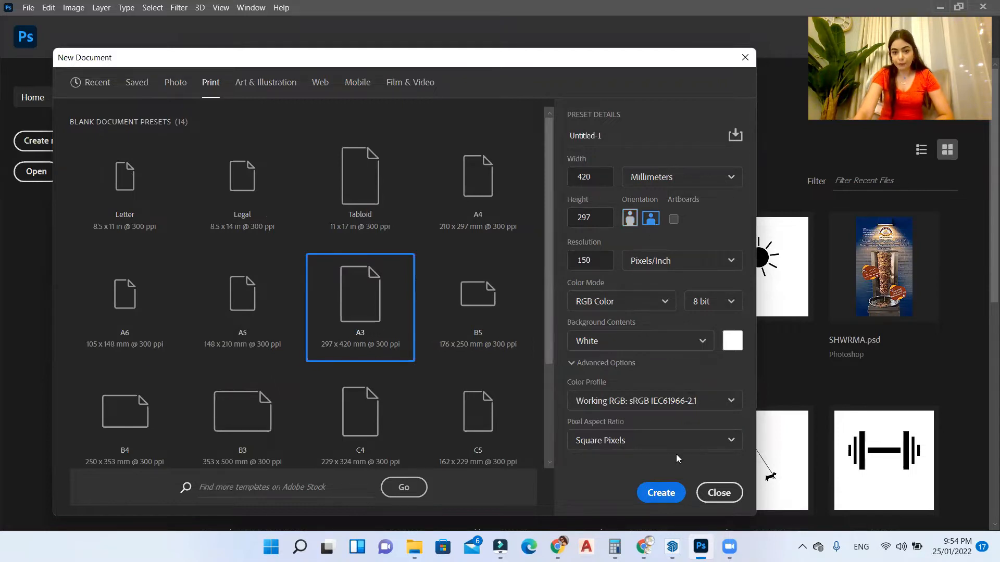
{"action": "left_click", "coordinate": [660, 492]}
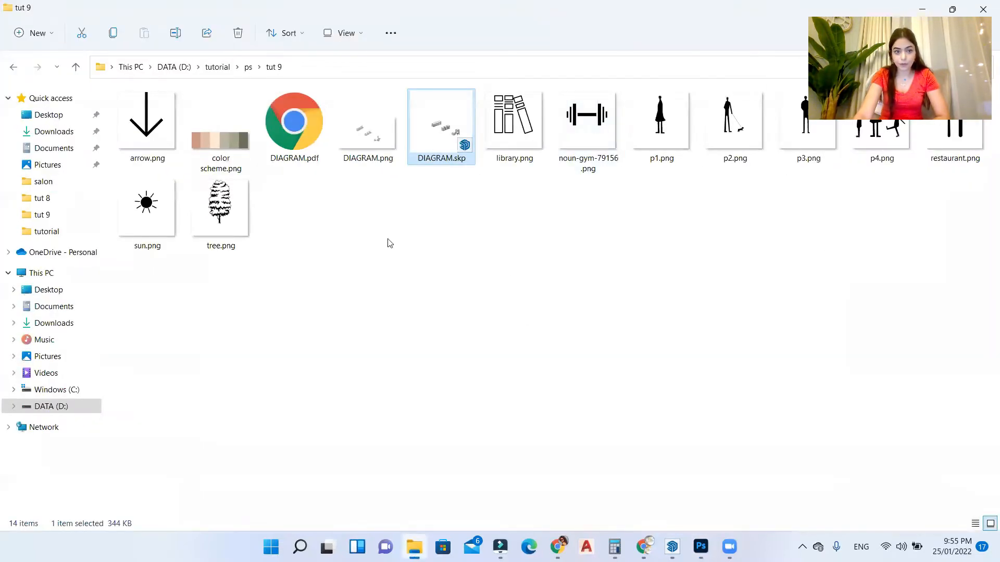
Step: Drag DIAGRAM.png from the tut 9 folder onto the A3 canvas as a placed layer
{"action": "left_click", "coordinate": [294, 120]}
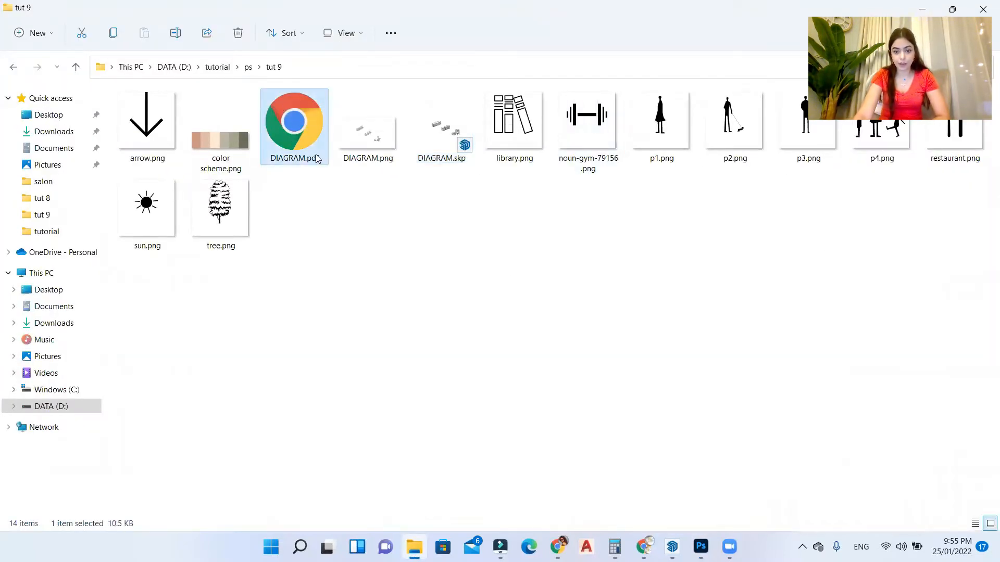
{"action": "left_click", "coordinate": [700, 547]}
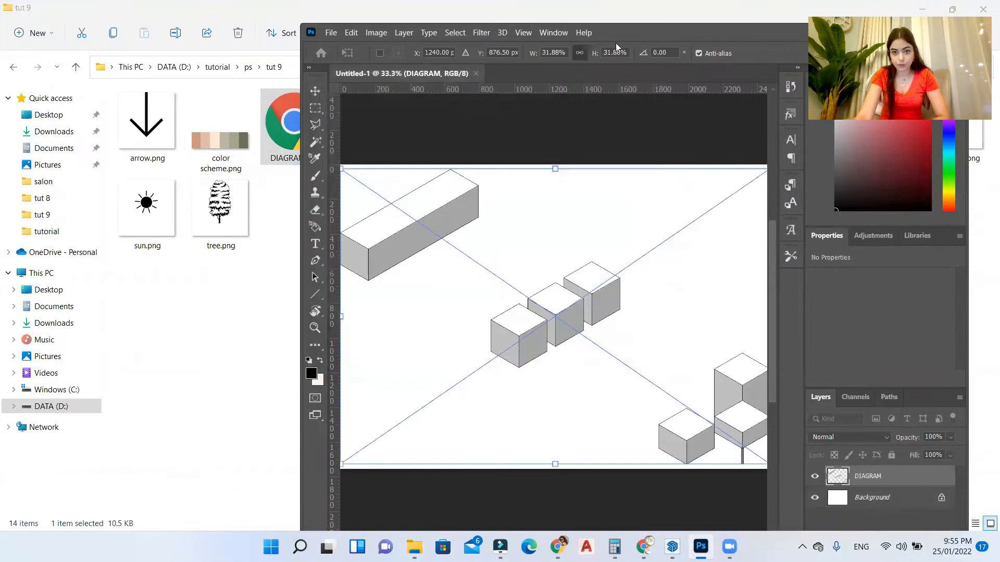
{"action": "left_click", "coordinate": [623, 27]}
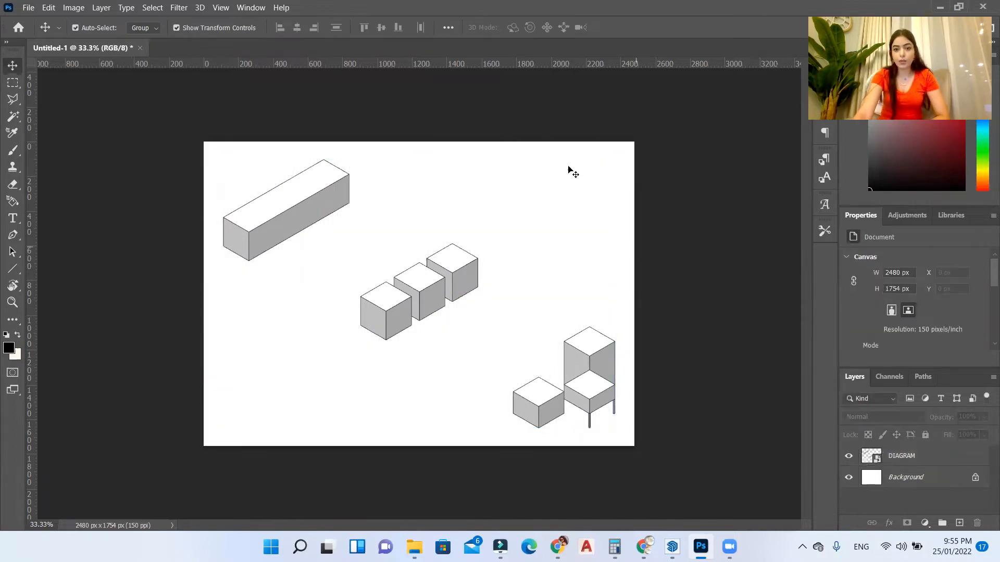
{"action": "mouse_move", "coordinate": [528, 69]}
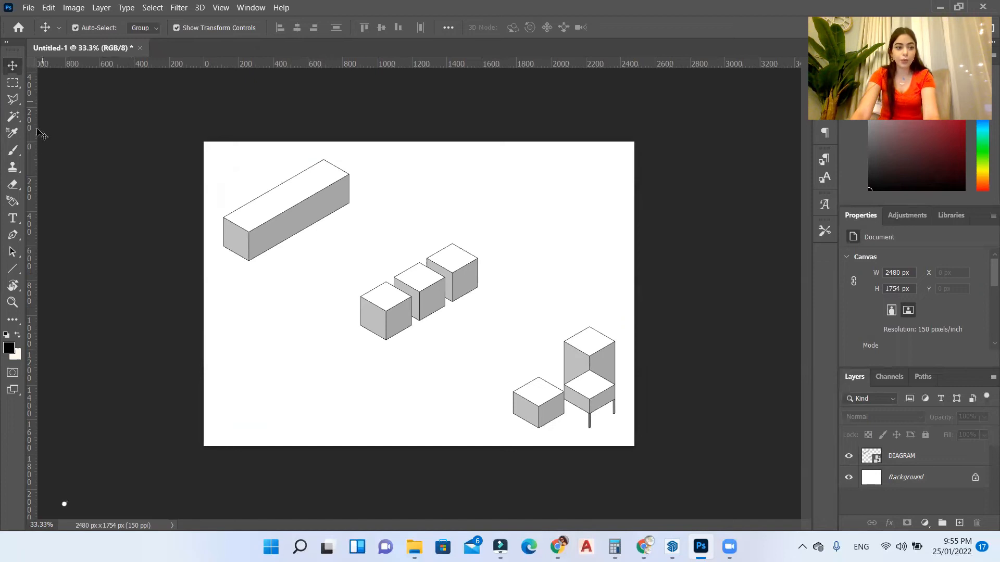
Step: Show rulers, add two horizontal guides and trigger the rasterize prompt with the Brush
{"action": "key", "text": "ctrl+r"}
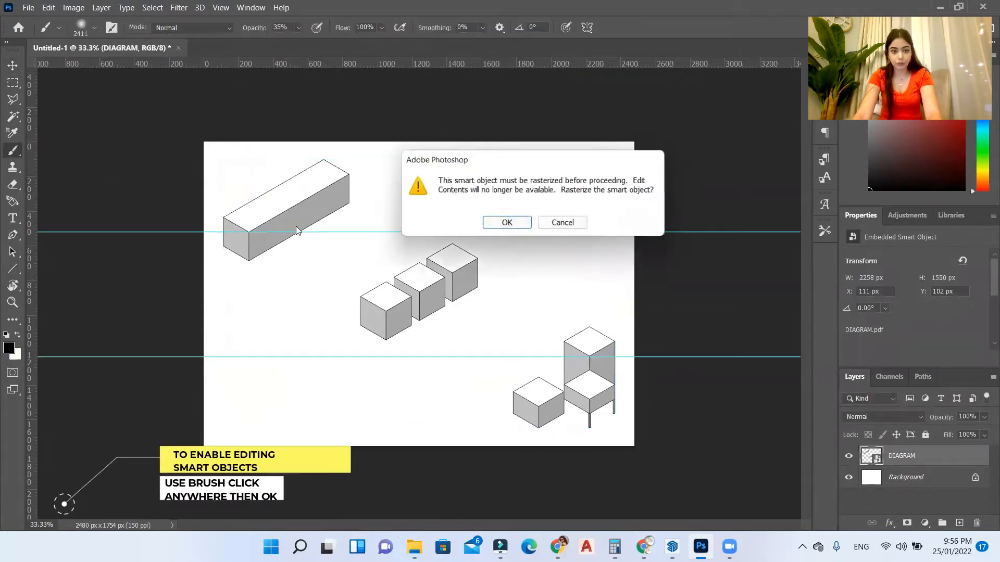
Step: Rasterize the DIAGRAM layer and move the block groups into one horizontal row on the guides
{"action": "left_click", "coordinate": [507, 222]}
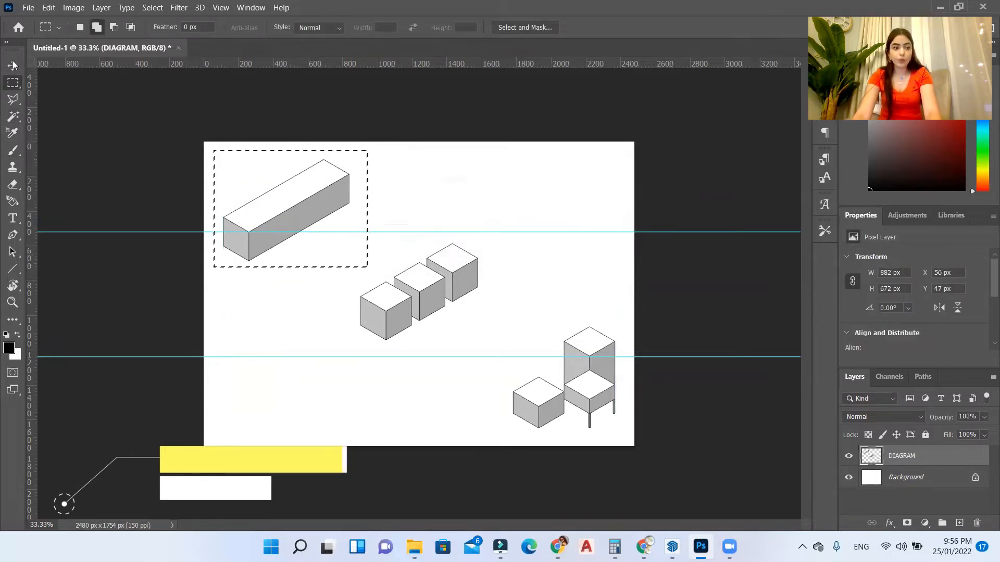
{"action": "left_click_drag", "start_coordinate": [290, 207], "coordinate": [291, 281]}
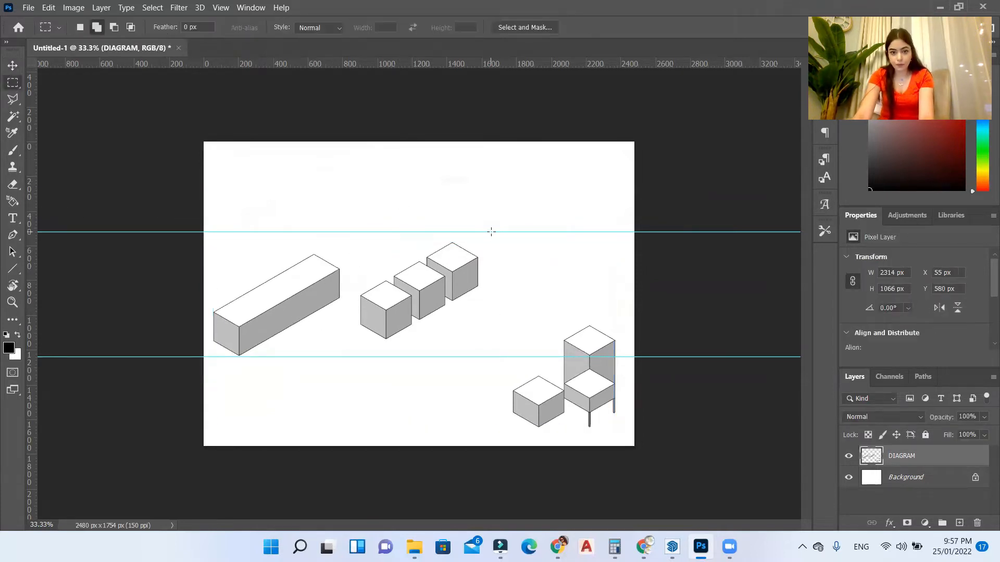
{"action": "left_click_drag", "start_coordinate": [356, 241], "coordinate": [491, 357]}
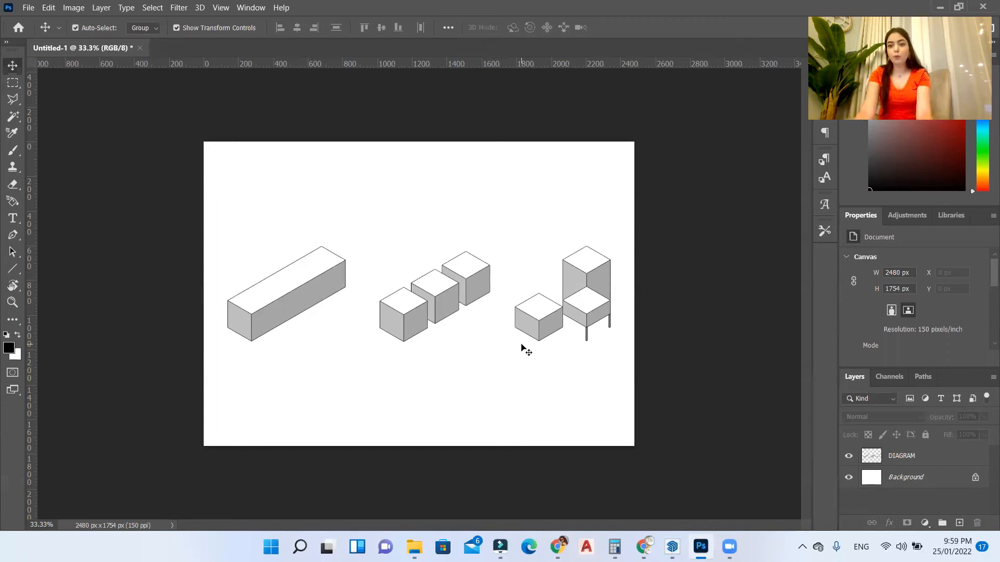
{"action": "mouse_move", "coordinate": [379, 334]}
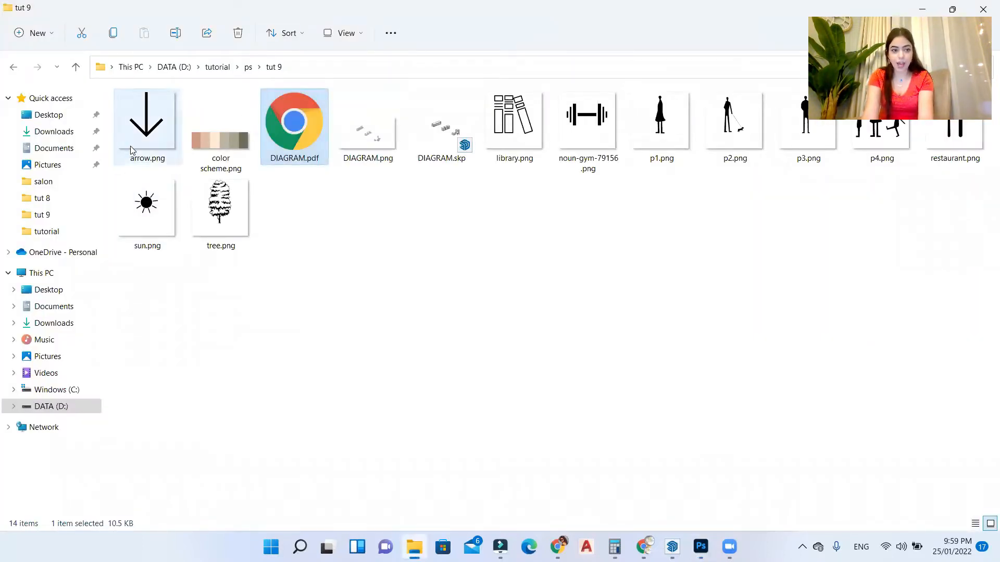
Step: Drag arrow.png from the tut 9 folder onto the Photoshop canvas as its own layer
{"action": "left_click", "coordinate": [147, 121]}
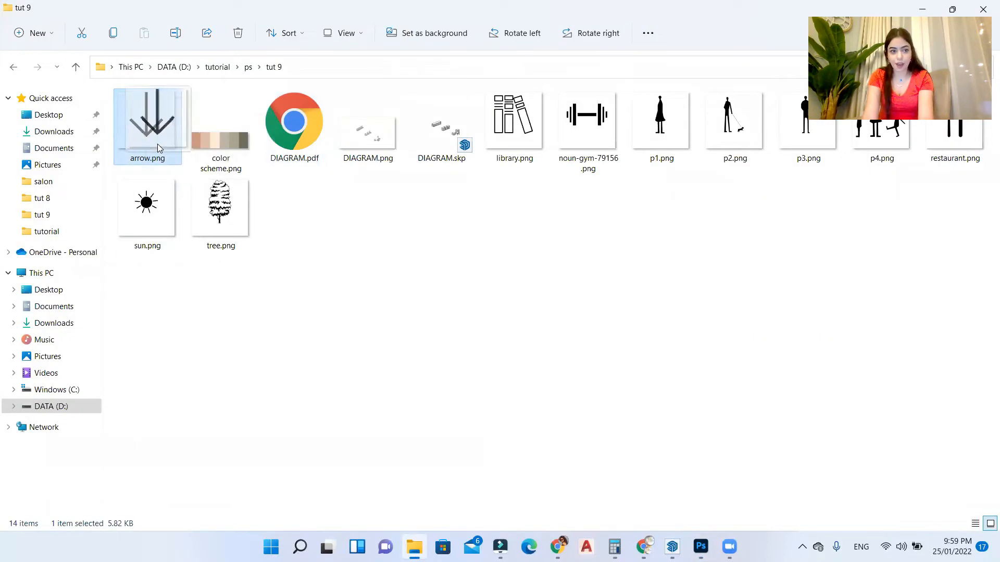
{"action": "left_click", "coordinate": [700, 546]}
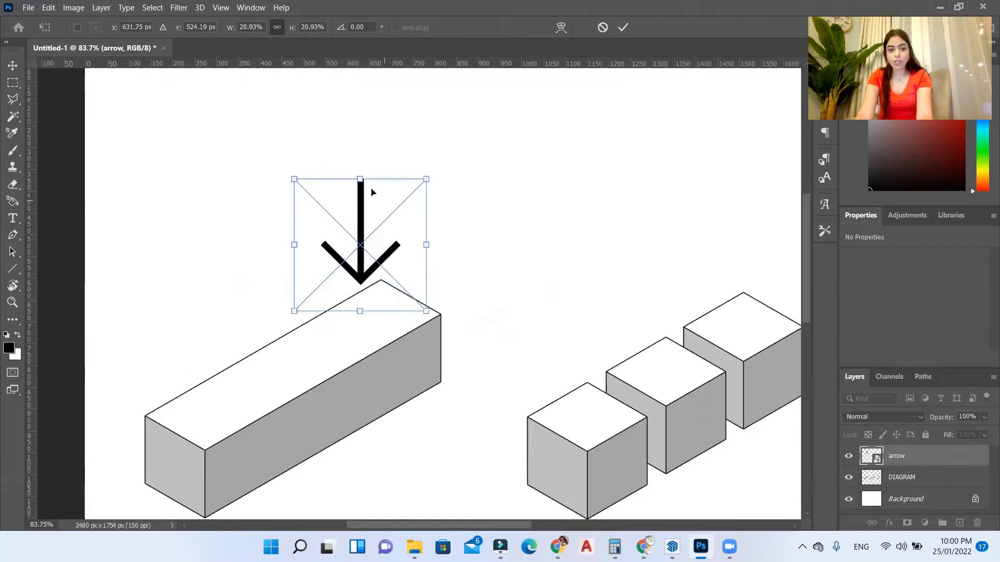
{"action": "mouse_move", "coordinate": [376, 196]}
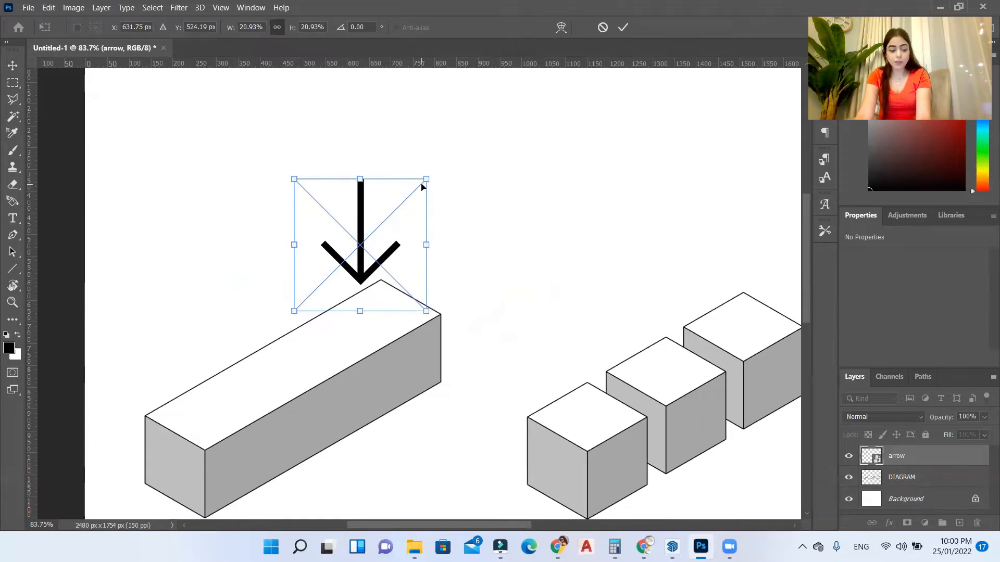
Step: Skew and narrow the arrow to the isometric angle above the long block, commit, then Alt-drag a copy
{"action": "left_click_drag", "start_coordinate": [426, 179], "coordinate": [417, 174]}
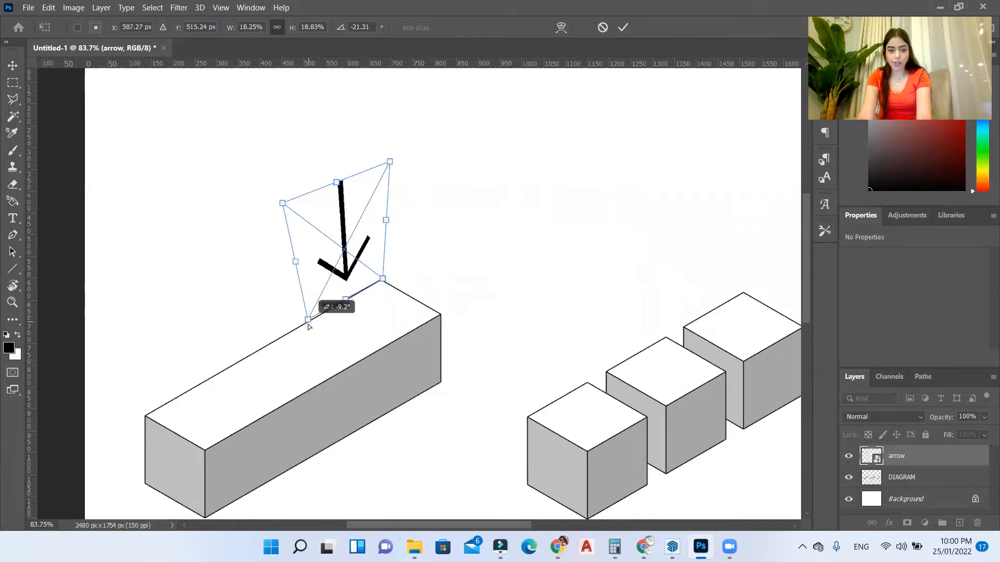
{"action": "left_click_drag", "start_coordinate": [308, 322], "coordinate": [303, 326]}
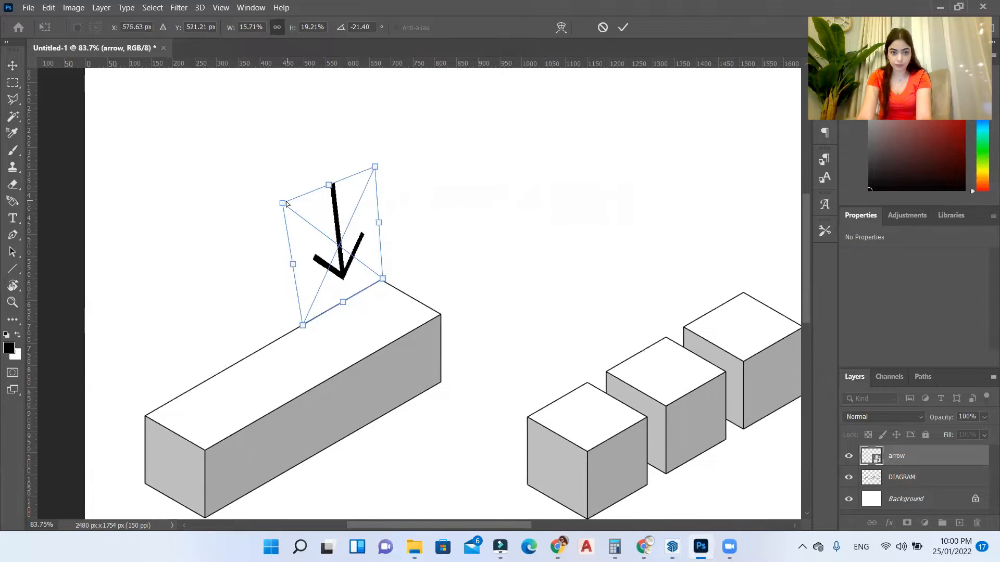
{"action": "left_click_drag", "start_coordinate": [373, 167], "coordinate": [365, 183]}
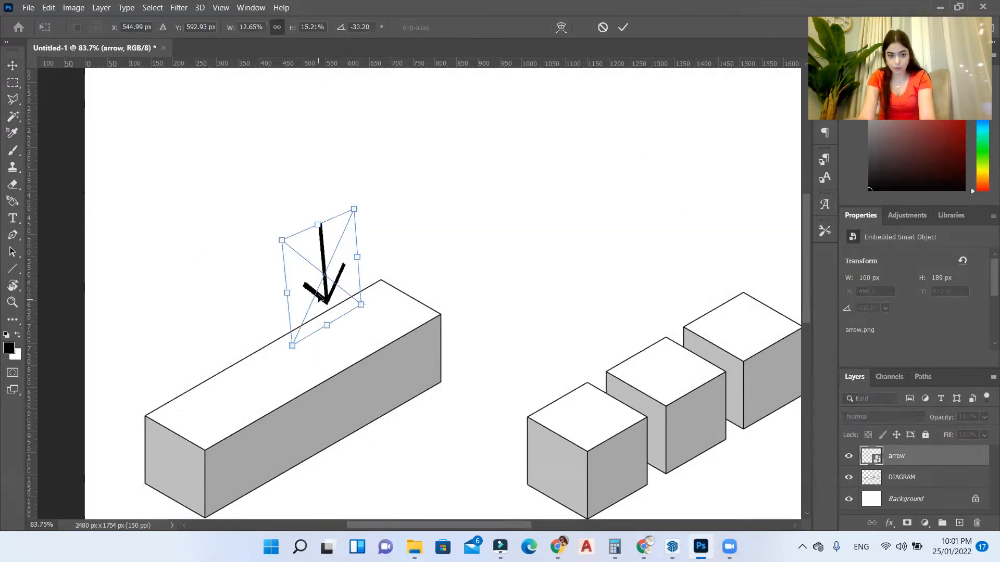
{"action": "left_click", "coordinate": [623, 27]}
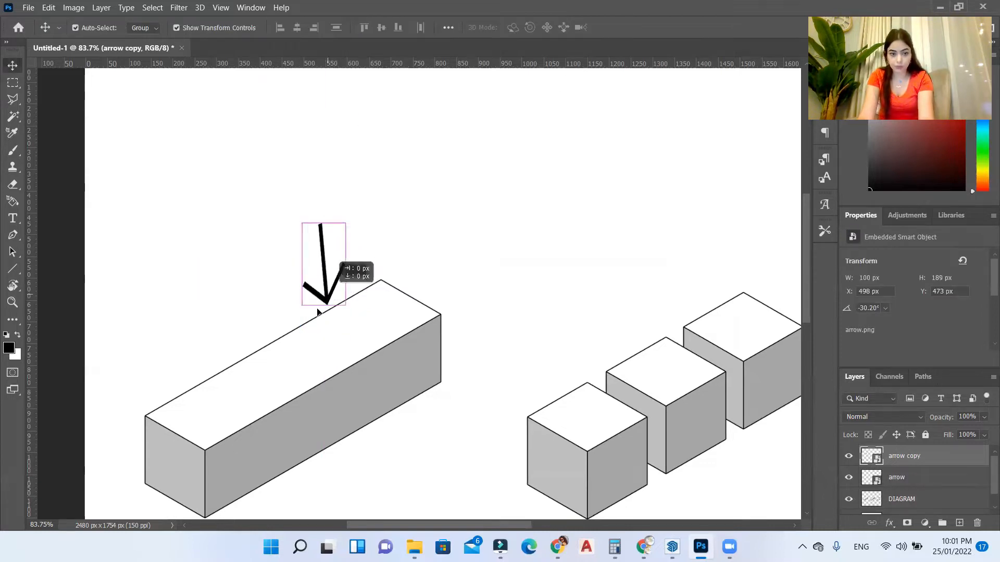
{"action": "left_click_drag", "start_coordinate": [323, 264], "coordinate": [274, 322]}
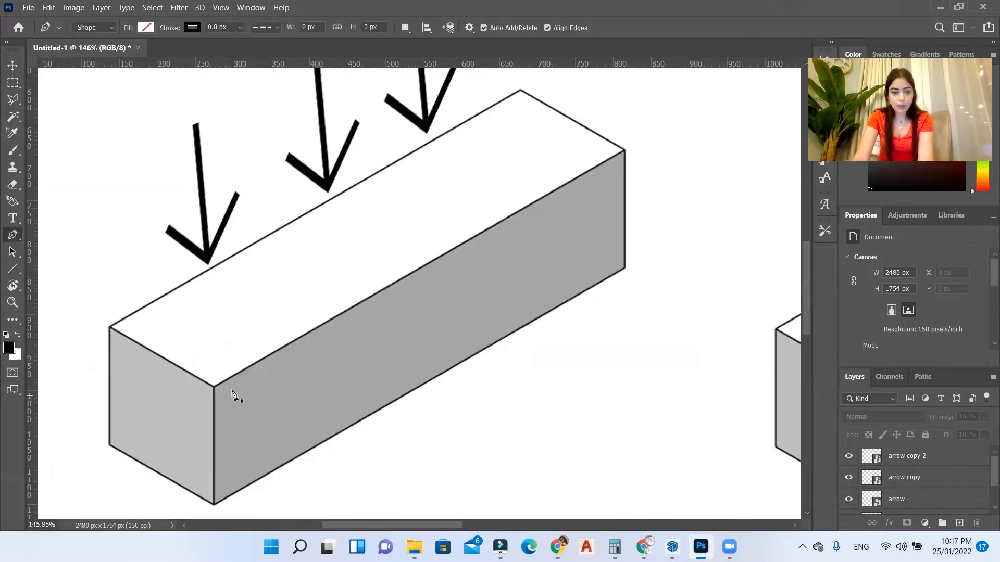
{"action": "mouse_move", "coordinate": [204, 496]}
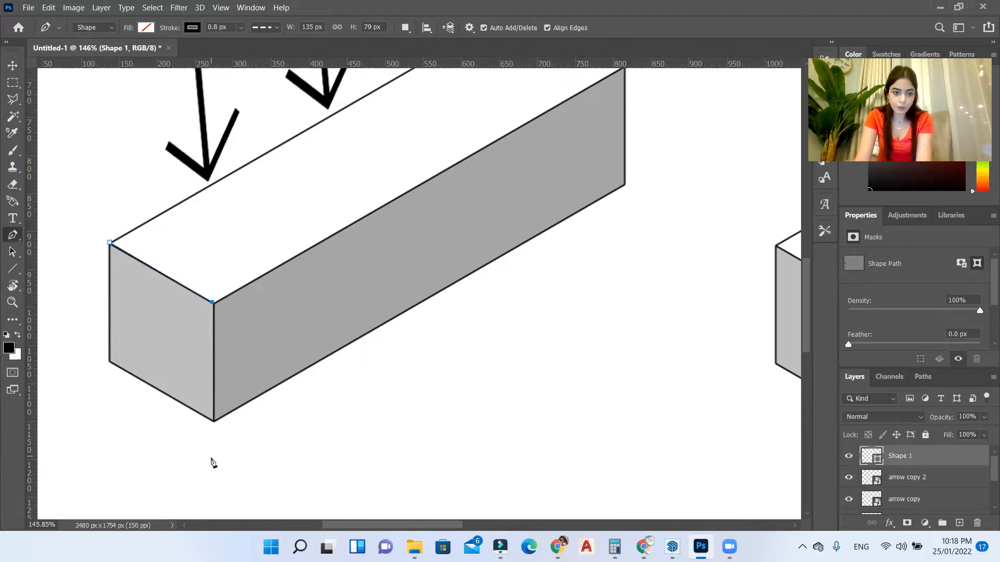
{"action": "mouse_move", "coordinate": [215, 430]}
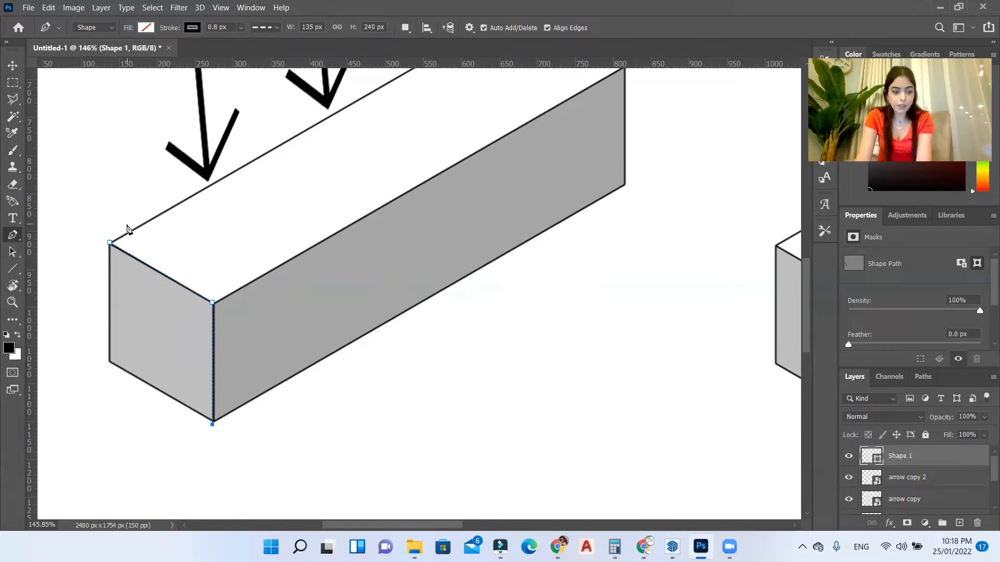
{"action": "mouse_move", "coordinate": [719, 426]}
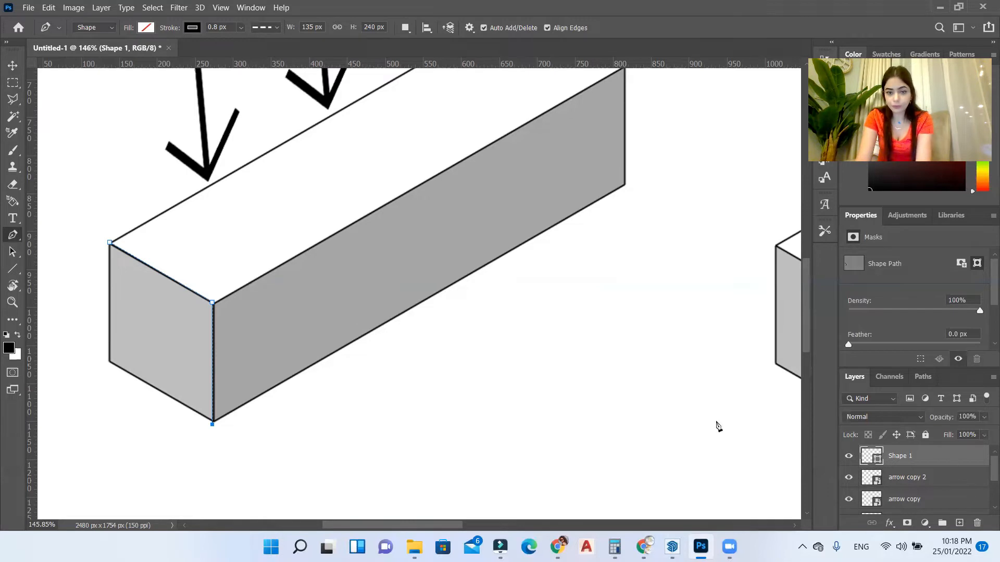
Step: Finish the dashed dividing line, position it on the long block and duplicate it for the second divider
{"action": "left_click", "coordinate": [11, 66]}
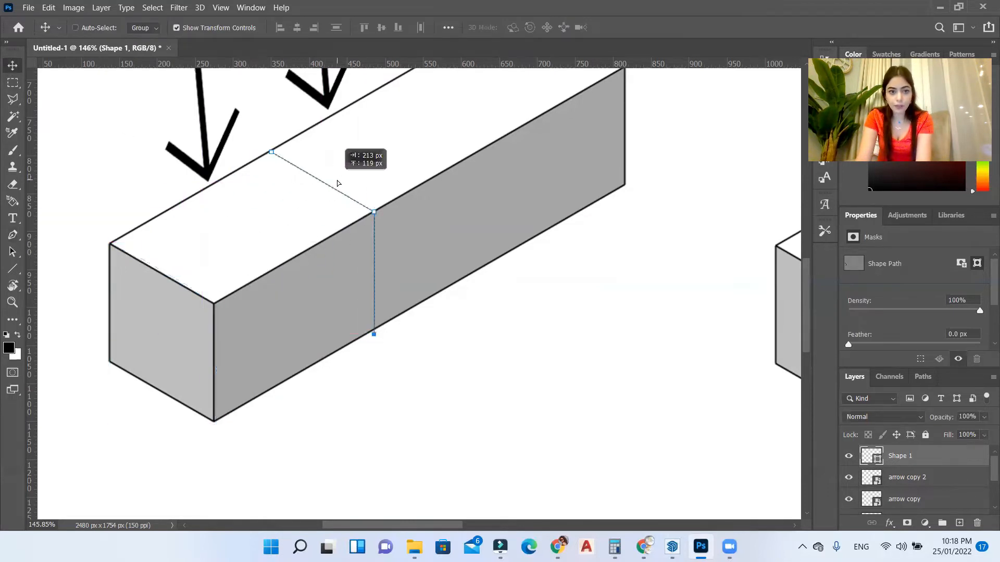
{"action": "left_click_drag", "start_coordinate": [373, 213], "coordinate": [372, 206]}
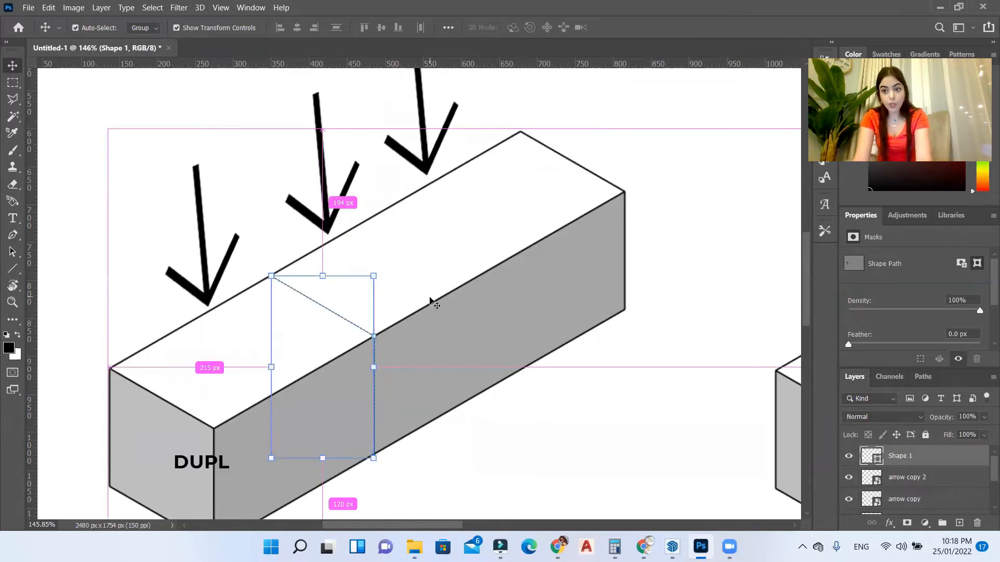
{"action": "key", "text": "ctrl+j"}
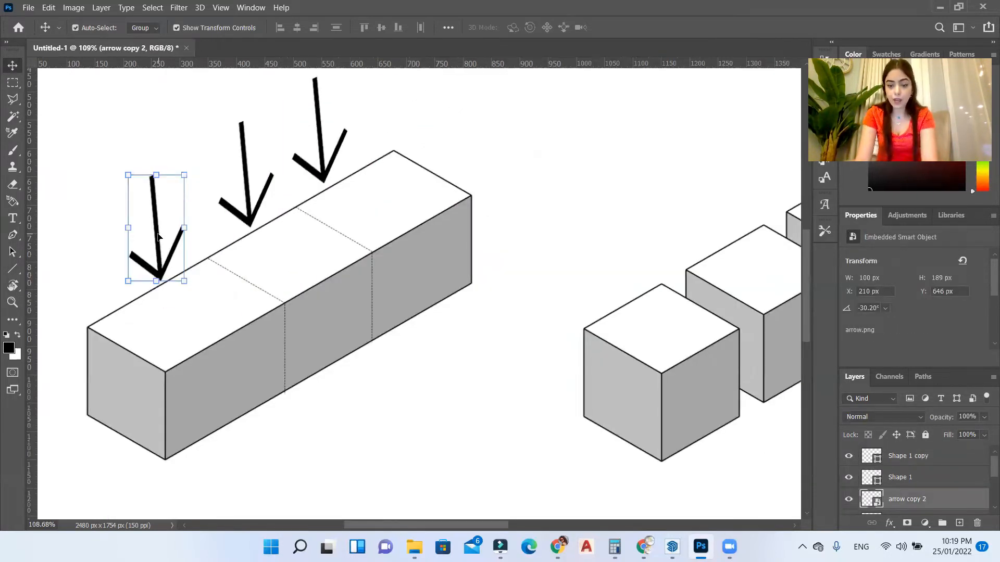
Step: Move an arrow copy to the cube group, rotate it diagonally and extend its shaft through the middle cube
{"action": "left_click_drag", "start_coordinate": [157, 228], "coordinate": [211, 255]}
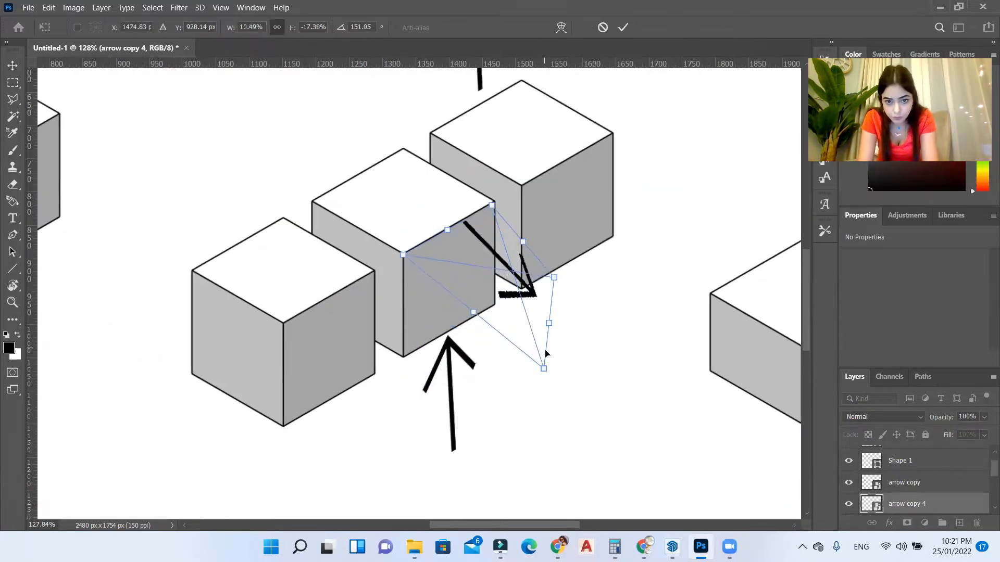
{"action": "left_click_drag", "start_coordinate": [544, 367], "coordinate": [595, 345]}
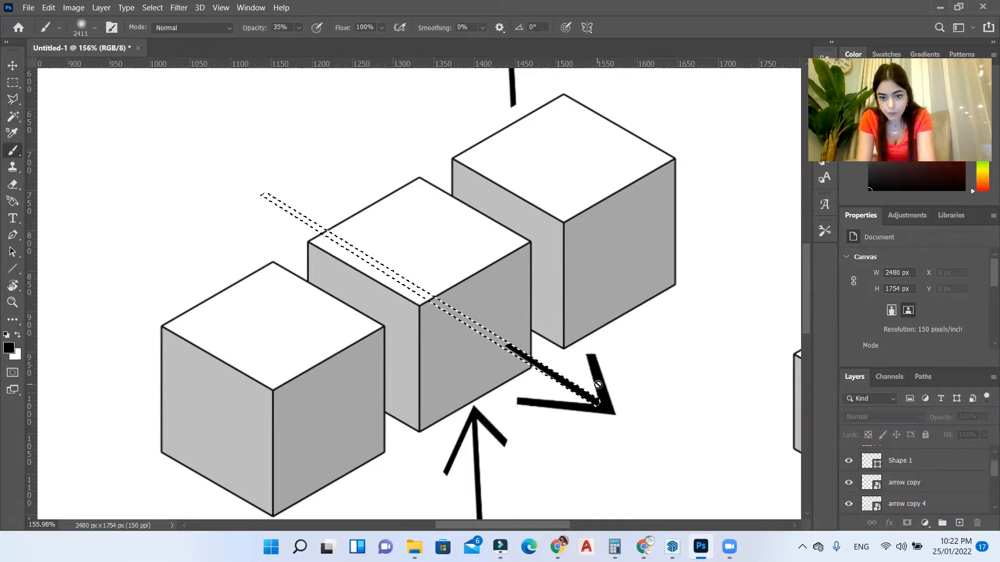
{"action": "left_click", "coordinate": [906, 504]}
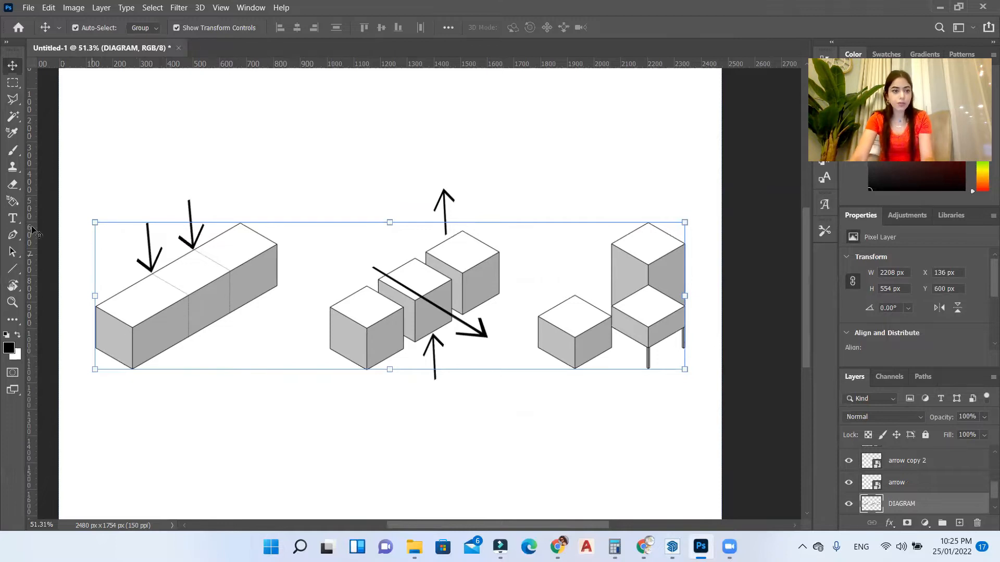
{"action": "mouse_move", "coordinate": [15, 267]}
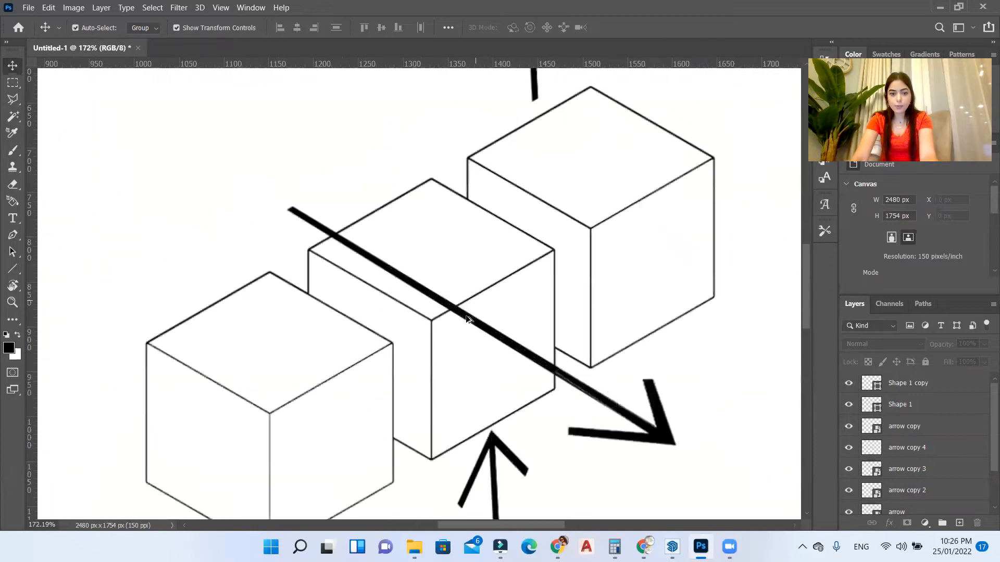
Step: Select the arrow and dividing-line layers and bring up their layer options for grouping
{"action": "left_click", "coordinate": [11, 99]}
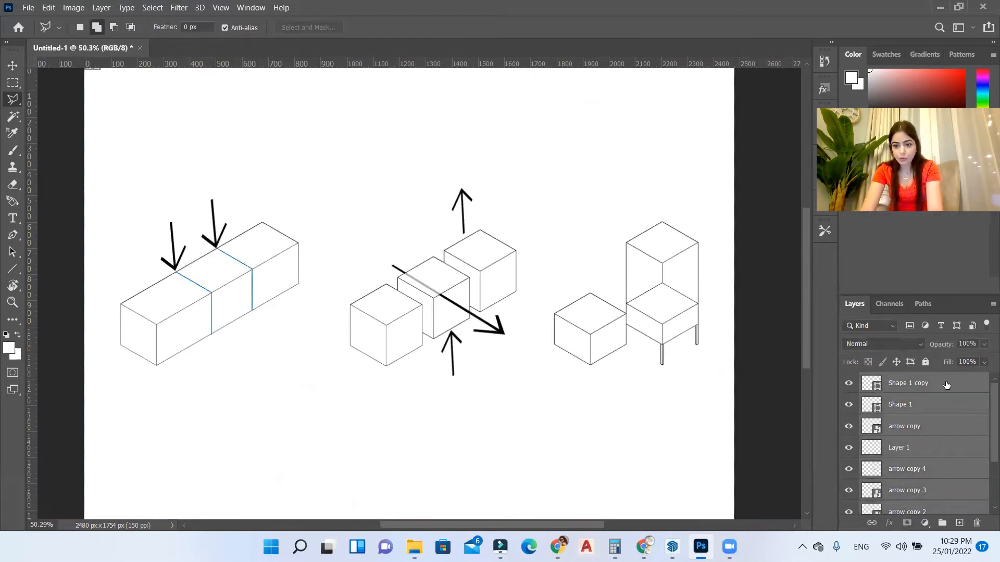
{"action": "right_click", "coordinate": [907, 382]}
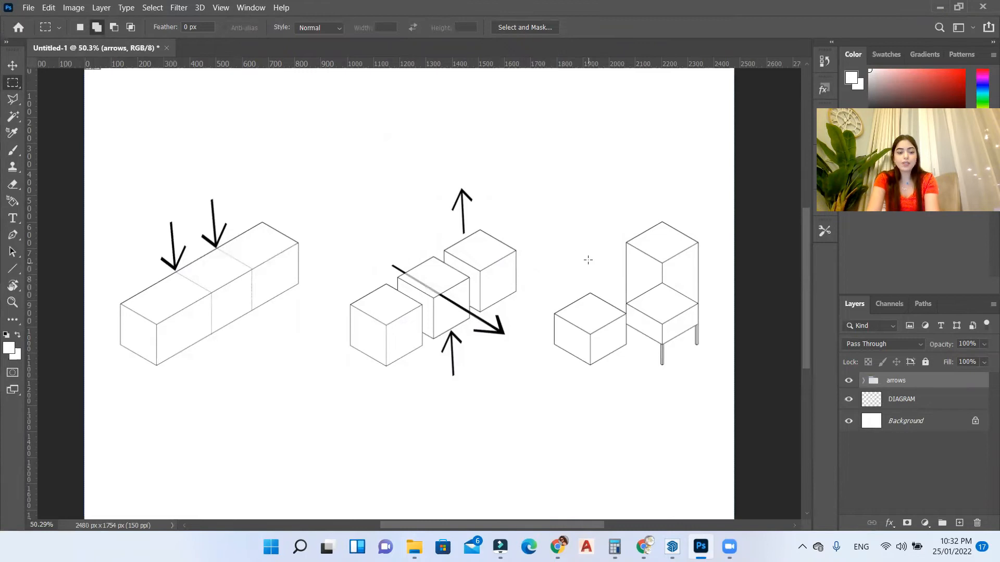
{"action": "mouse_move", "coordinate": [558, 295]}
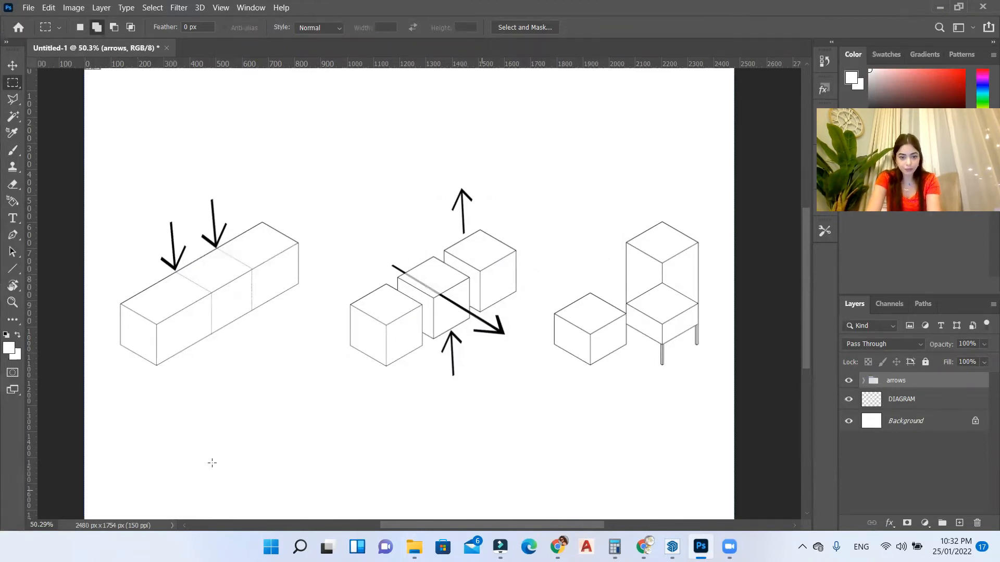
Step: Show the tut 9 folder of icon images from the taskbar
{"action": "left_click", "coordinate": [413, 551]}
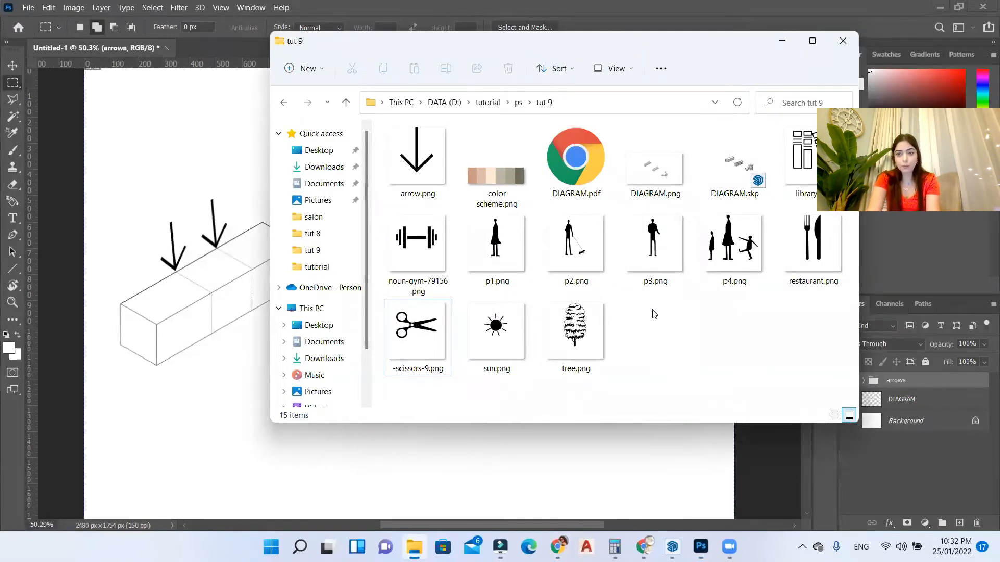
{"action": "mouse_move", "coordinate": [695, 225]}
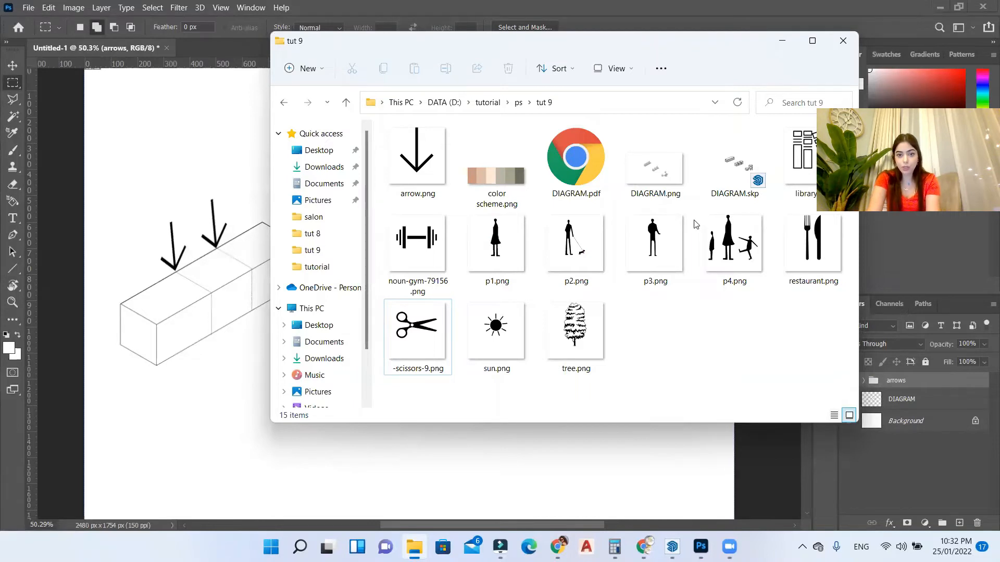
Step: Bring -scissors-9.png into the document as a new layer above the arrows group
{"action": "left_click", "coordinate": [417, 328]}
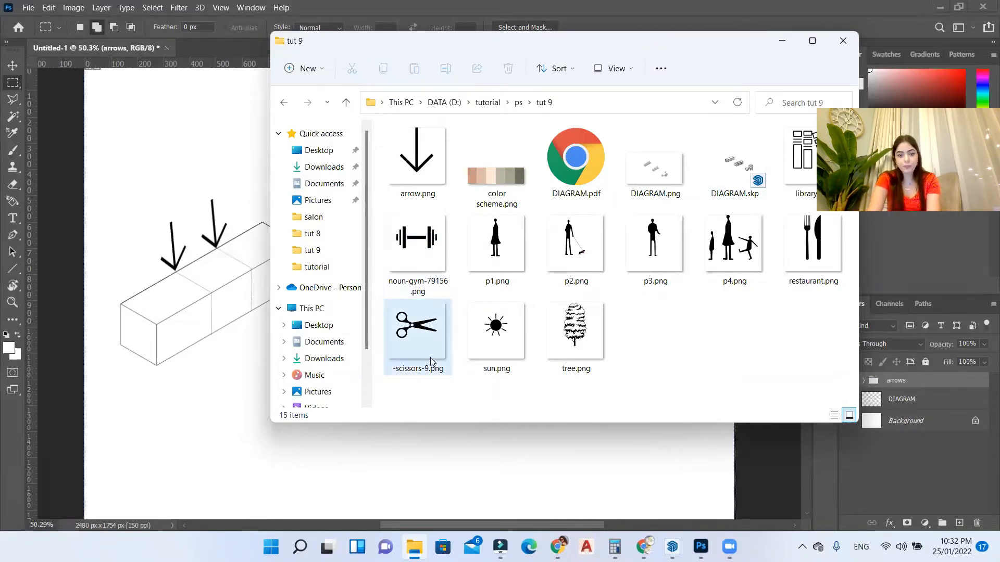
{"action": "left_click", "coordinate": [417, 332]}
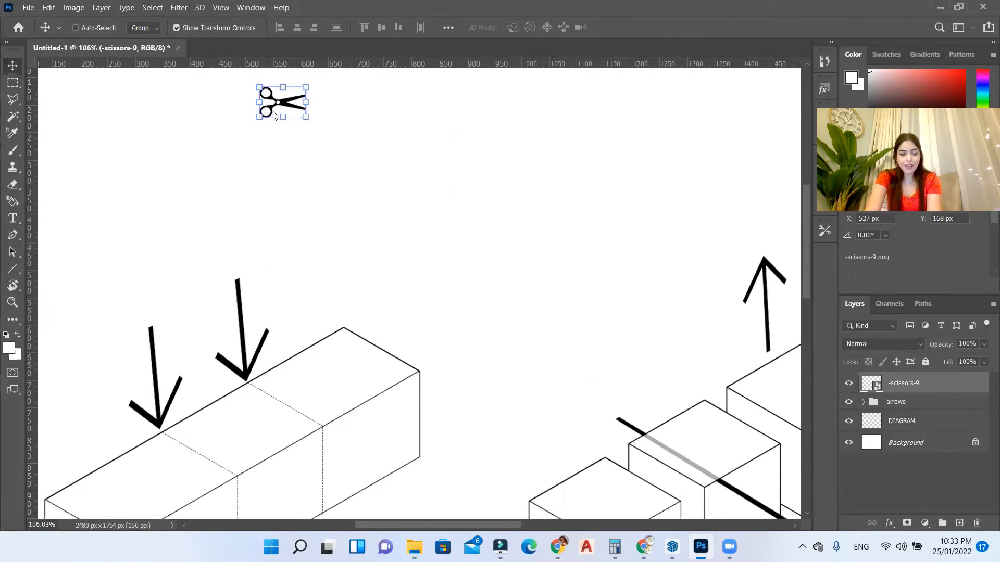
Step: Place the scissors beside the first downward arrow and a copy beside the second
{"action": "left_click_drag", "start_coordinate": [282, 102], "coordinate": [197, 305]}
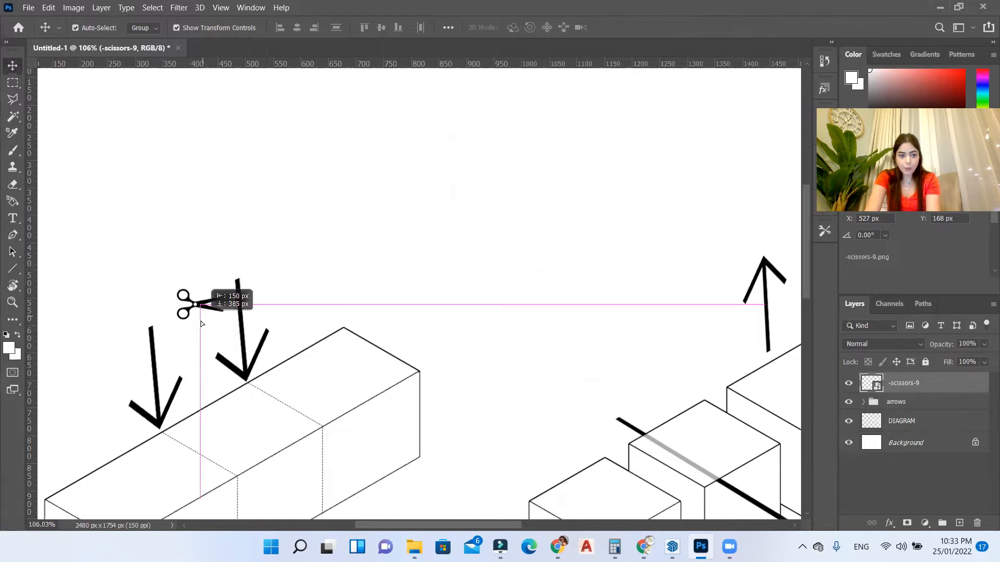
{"action": "left_click_drag", "start_coordinate": [186, 303], "coordinate": [229, 262]}
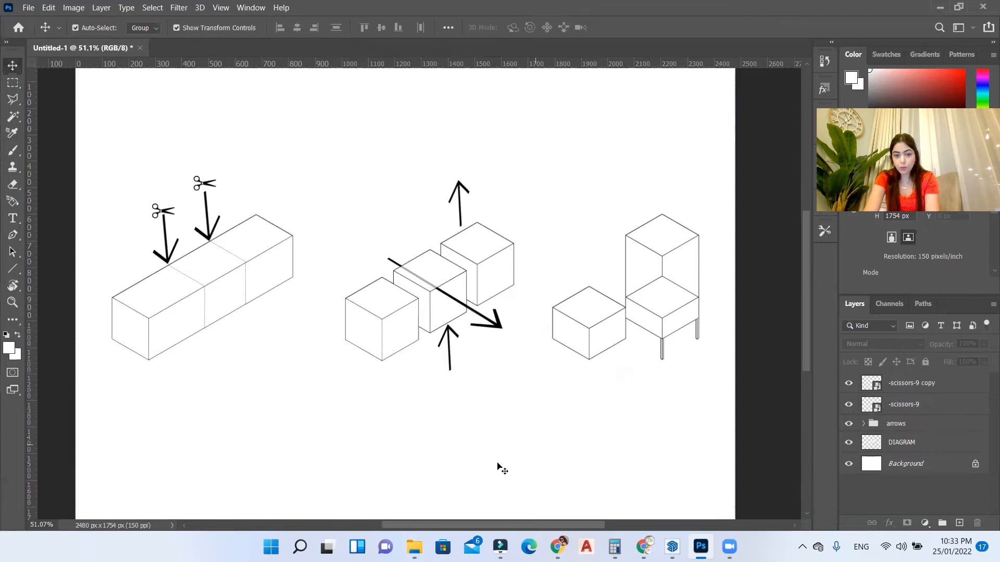
Step: Bring noun-gym-79156.png from the tut 9 folder into the diagram
{"action": "left_click", "coordinate": [413, 547]}
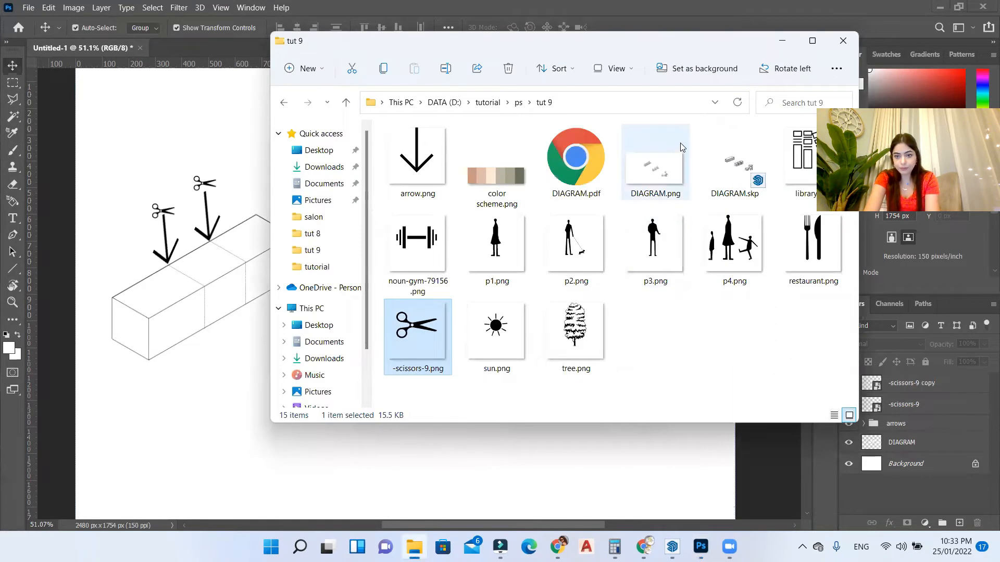
{"action": "left_click", "coordinate": [417, 242]}
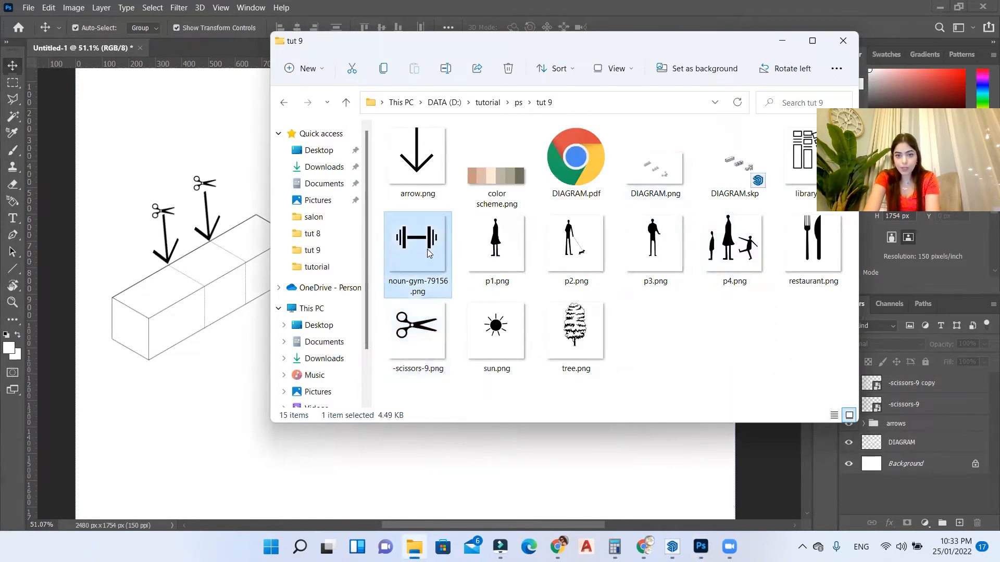
{"action": "left_click", "coordinate": [813, 239]}
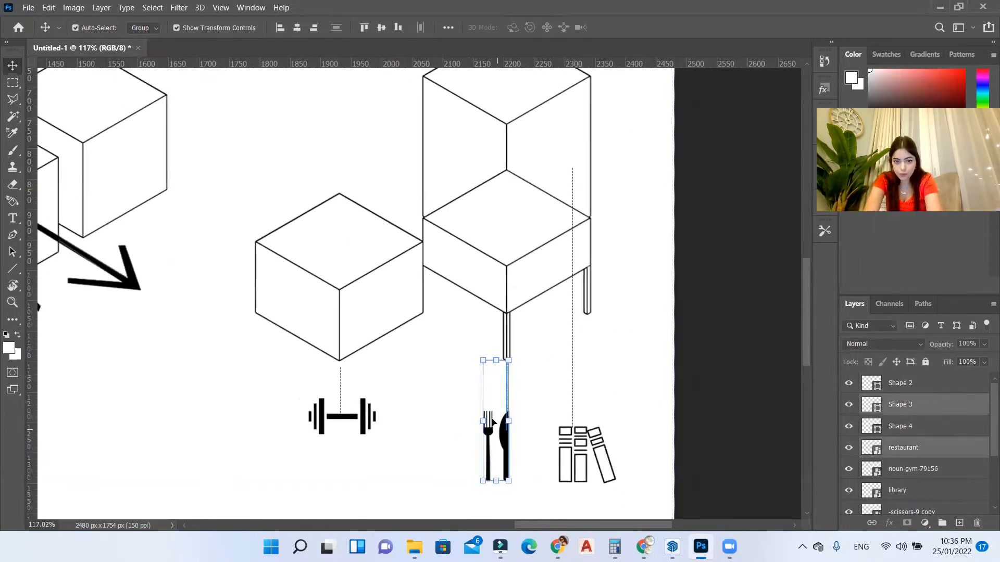
Step: Stretch the thin connector line down to the cutlery icon and commit the adjustment
{"action": "left_click_drag", "start_coordinate": [496, 421], "coordinate": [483, 421]}
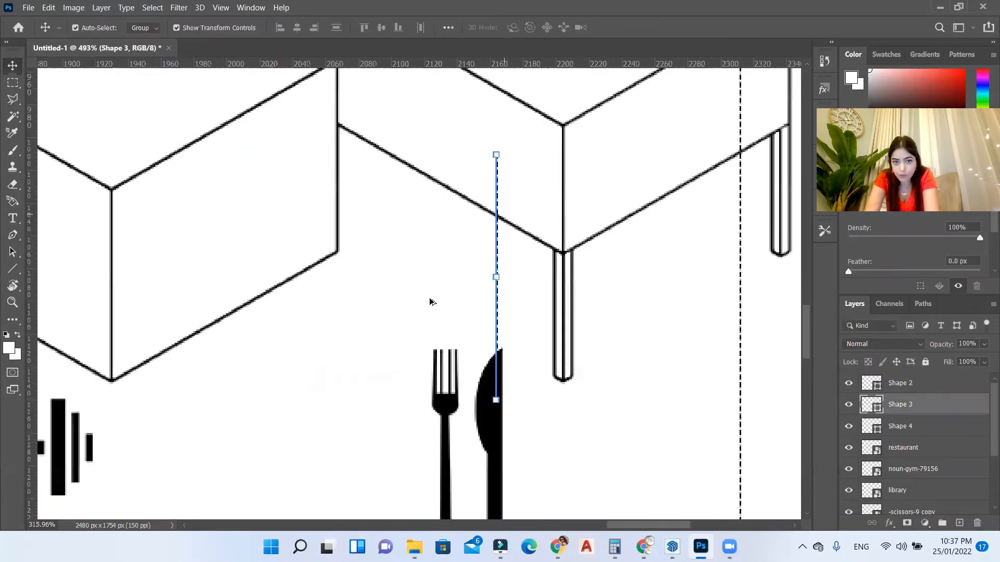
{"action": "key", "text": "ctrl+0"}
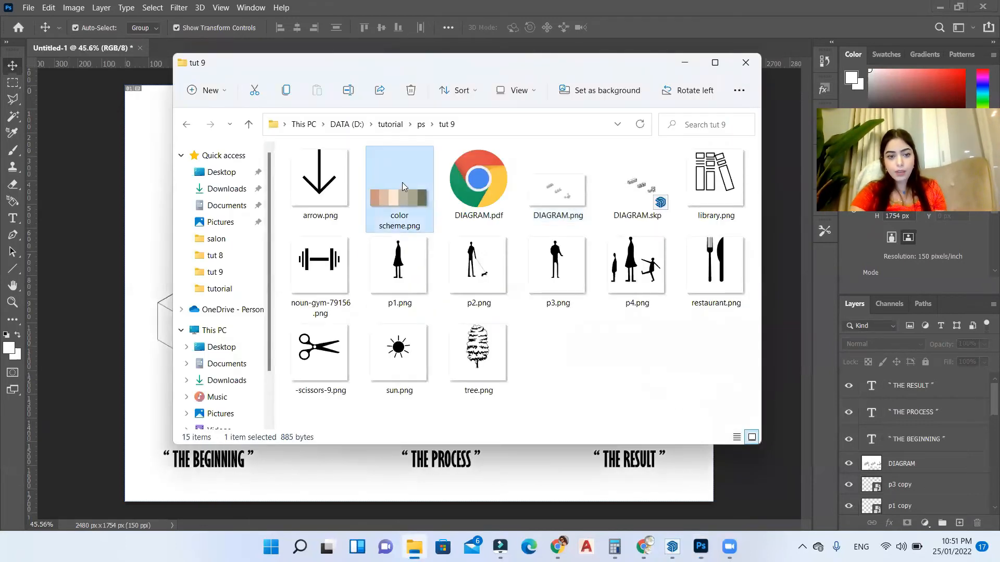
Step: Pick color scheme.png in the folder to bring into the diagram
{"action": "left_click", "coordinate": [744, 63]}
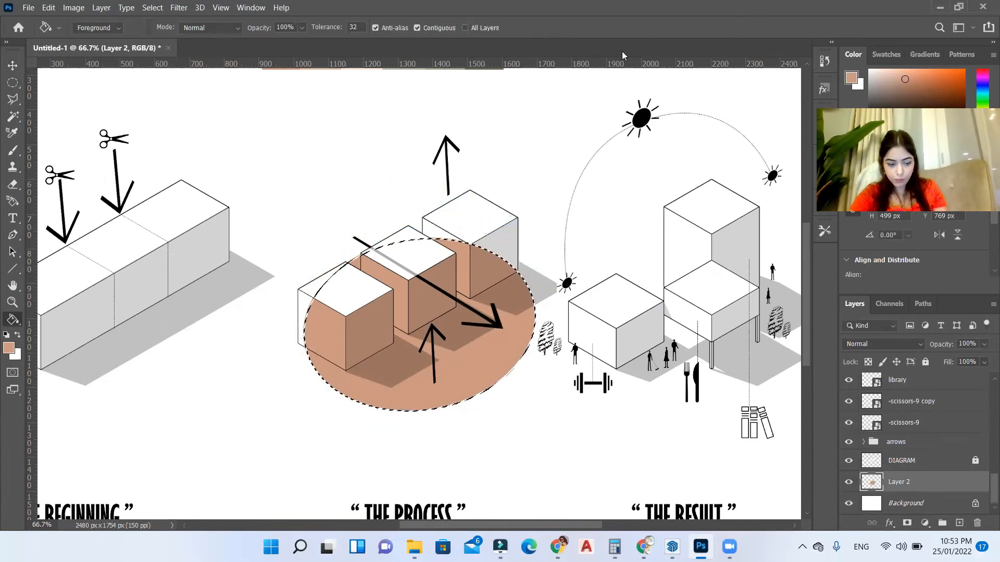
Step: Start the elliptical selection for the tan circle under the process blocks
{"action": "left_click", "coordinate": [12, 64]}
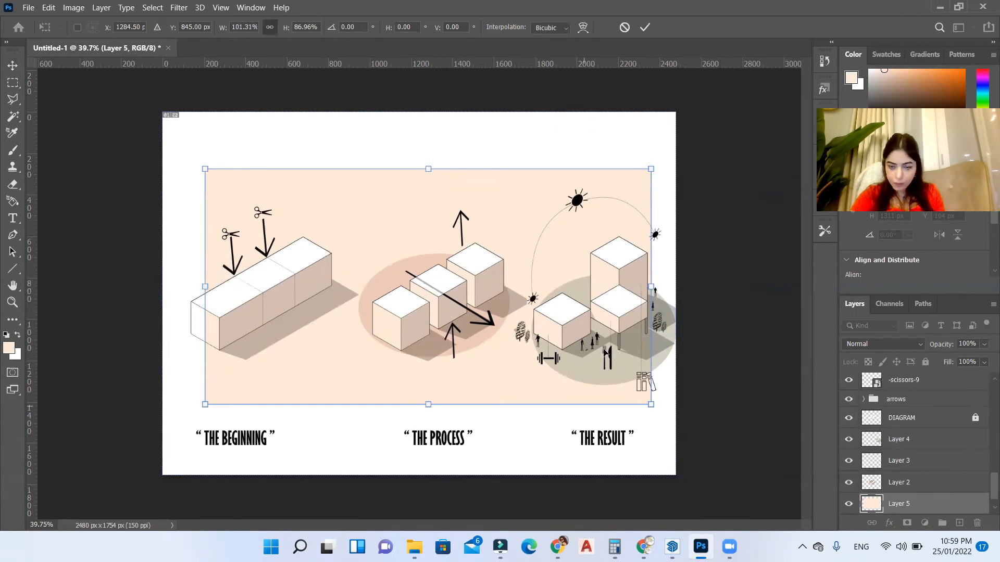
Step: Commit the pale background transform and Magic Wand-select the cube faces on the DIAGRAM layer
{"action": "left_click", "coordinate": [644, 27]}
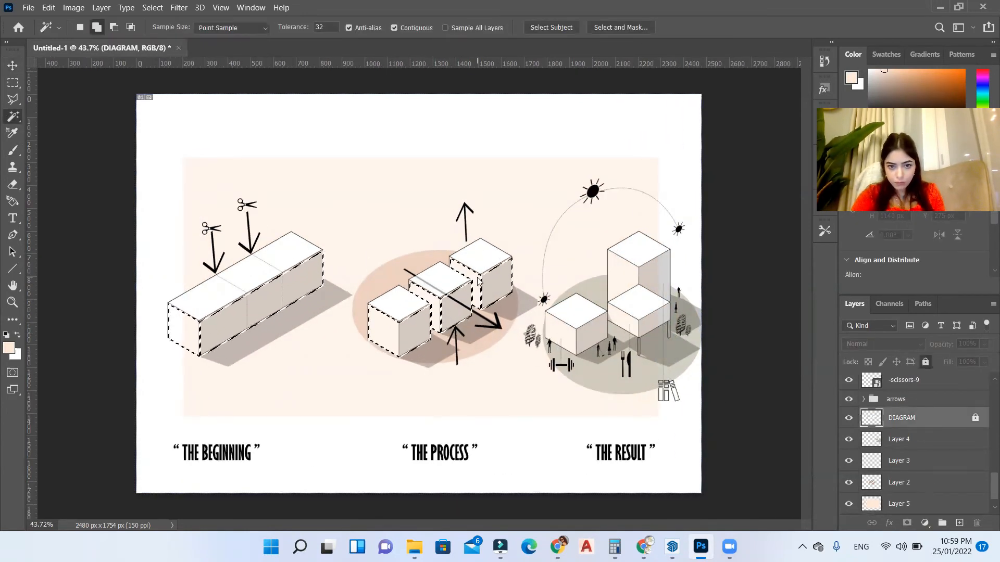
{"action": "left_click", "coordinate": [899, 504]}
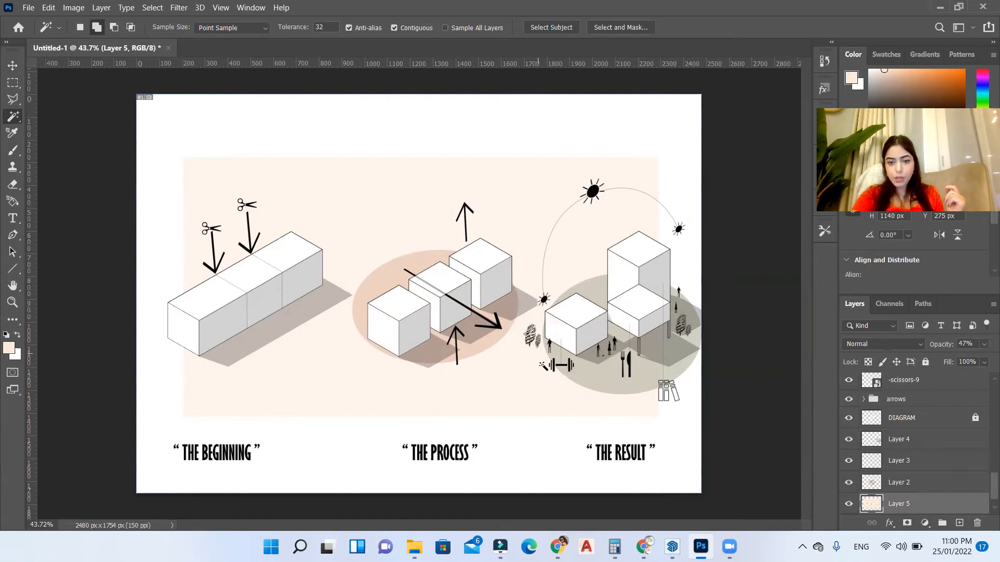
{"action": "mouse_move", "coordinate": [580, 406]}
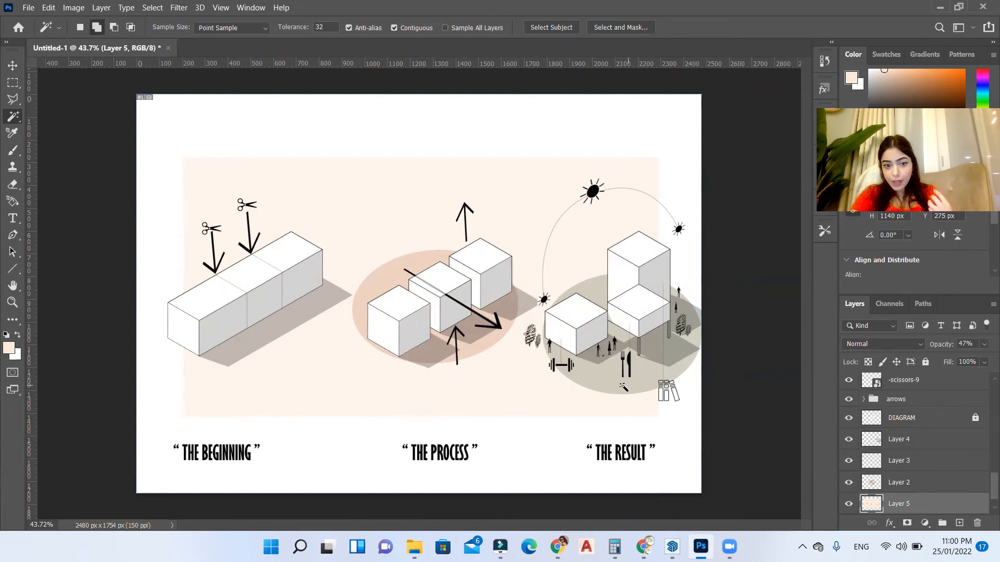
{"action": "mouse_move", "coordinate": [484, 344]}
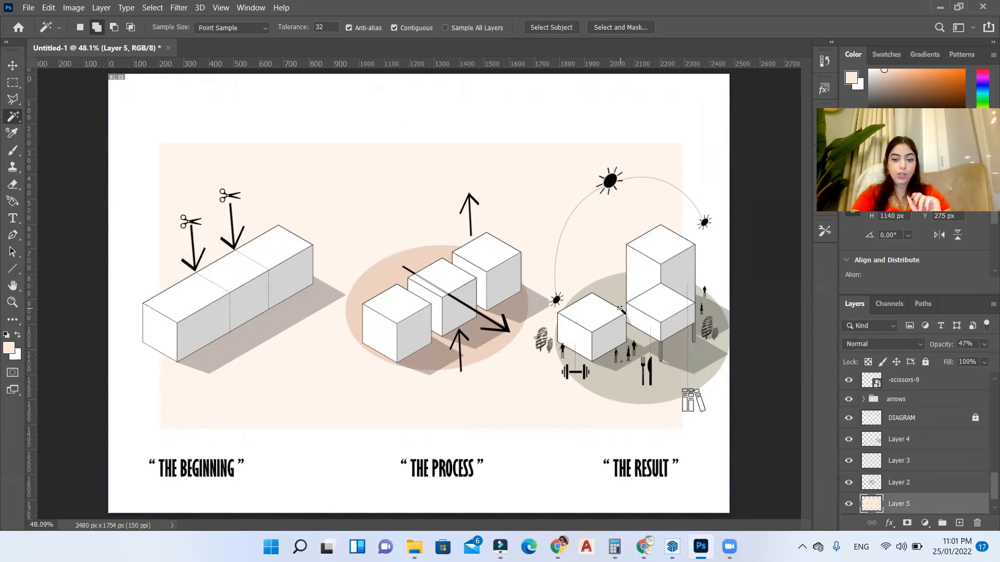
{"action": "left_click", "coordinate": [12, 65]}
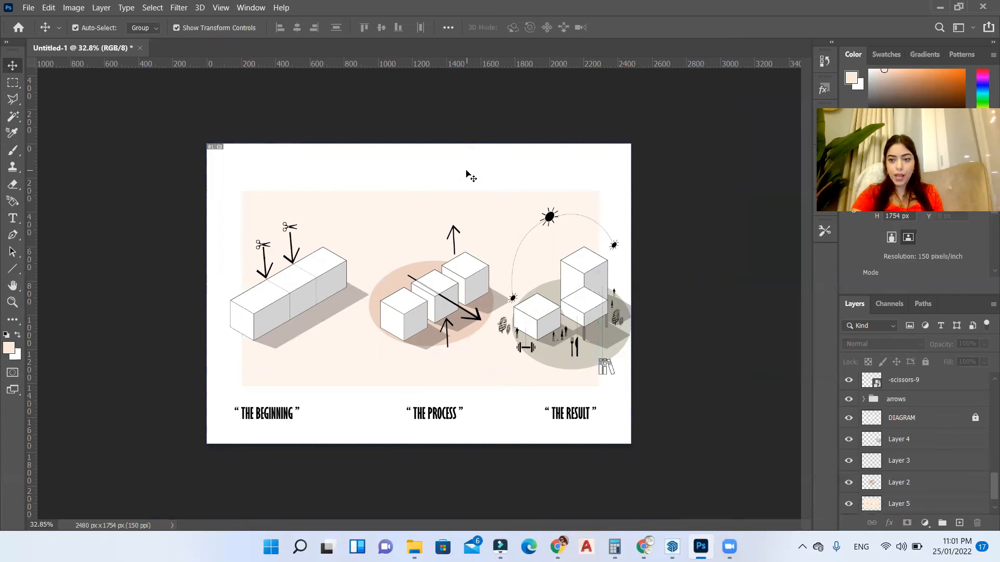
{"action": "mouse_move", "coordinate": [804, 315]}
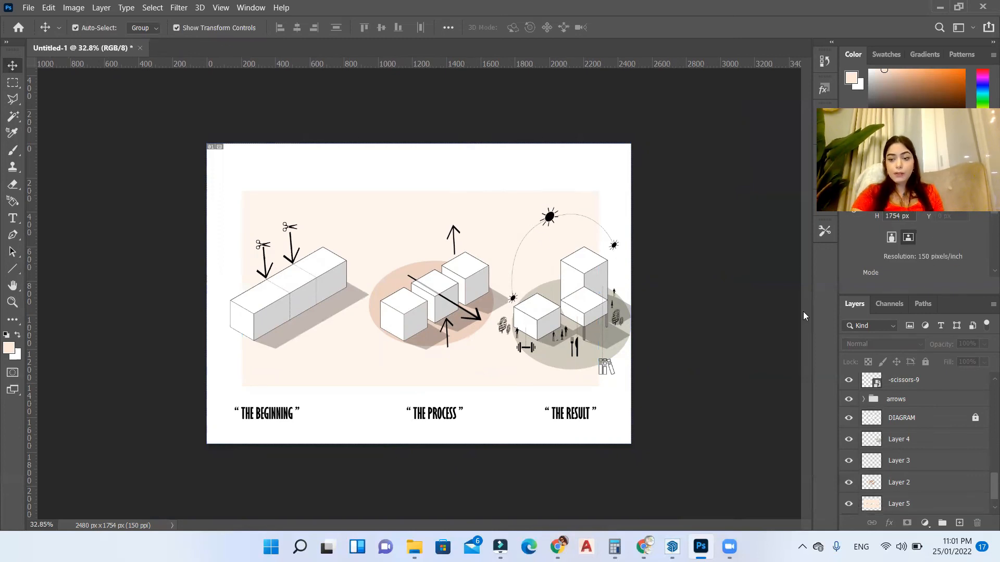
{"action": "mouse_move", "coordinate": [501, 228]}
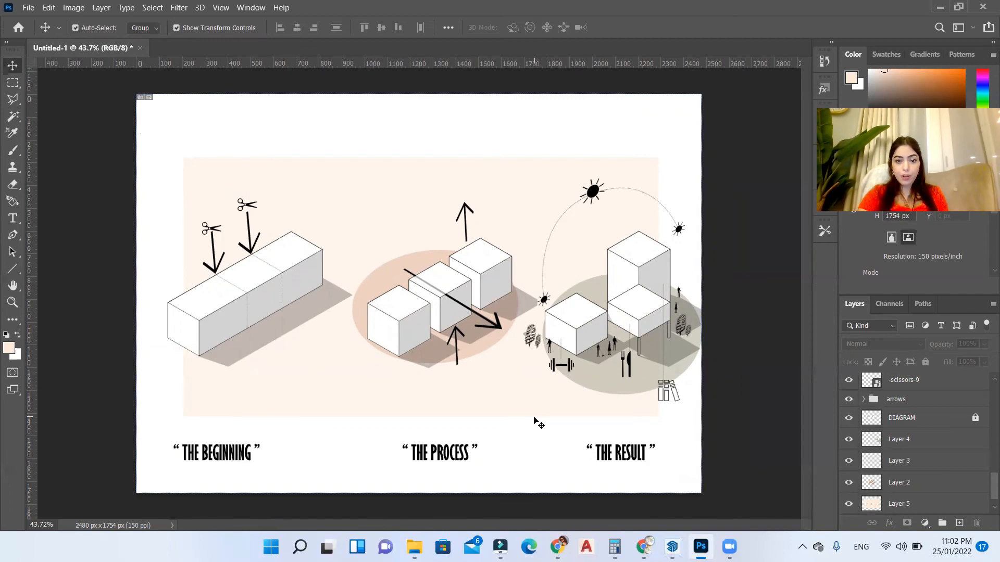
{"action": "left_click", "coordinate": [671, 547]}
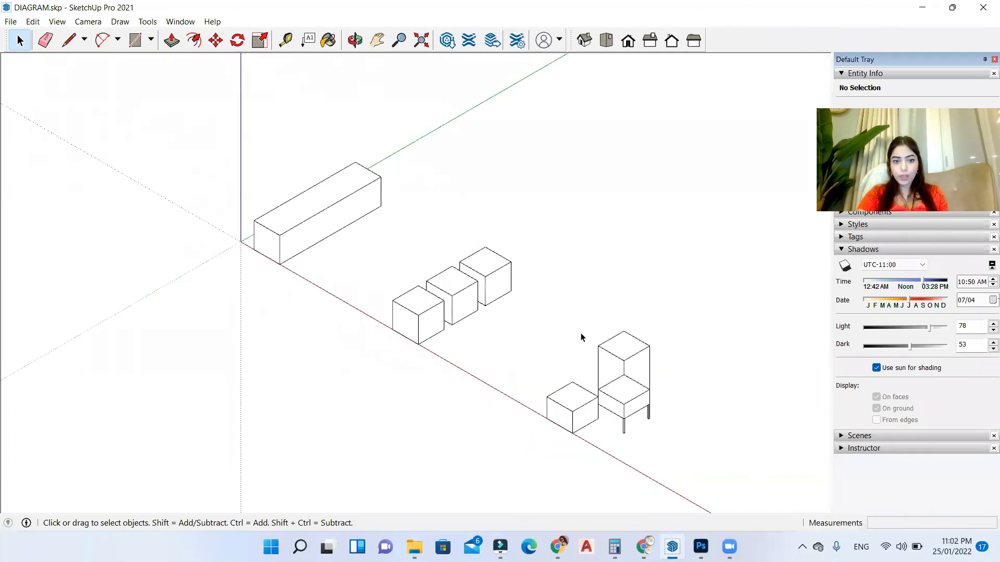
{"action": "left_click", "coordinate": [316, 213]}
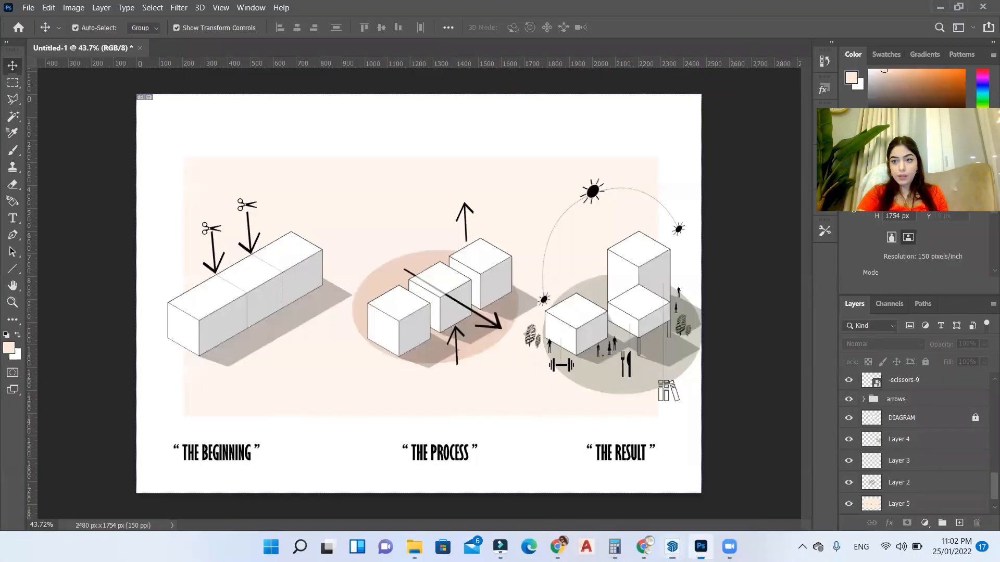
{"action": "left_click", "coordinate": [672, 547]}
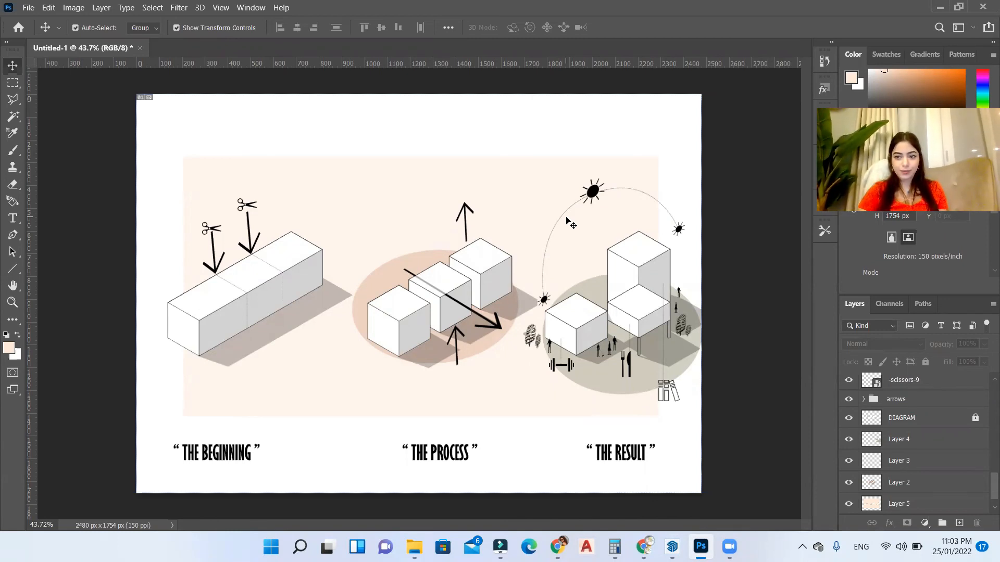
{"action": "key", "text": "ctrl++"}
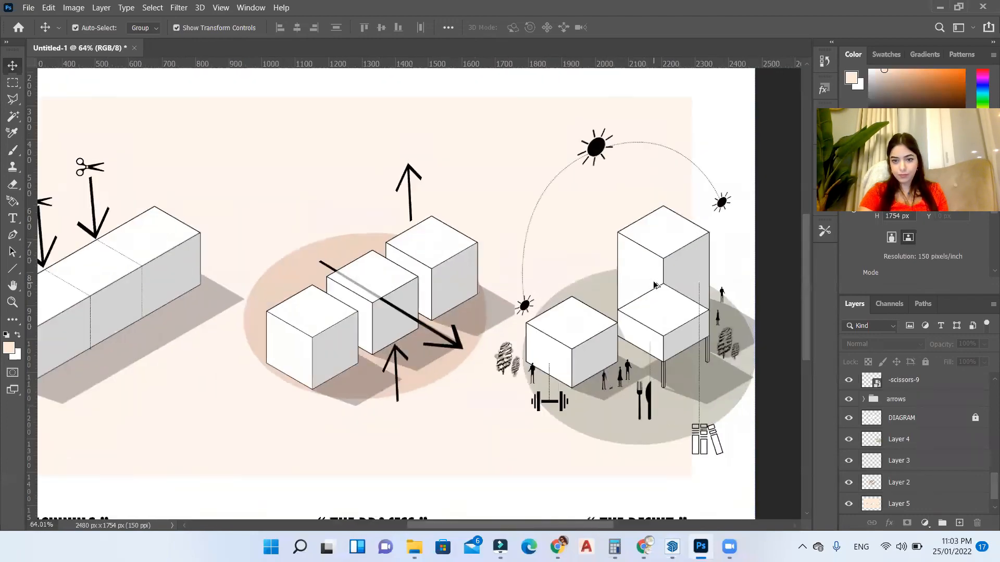